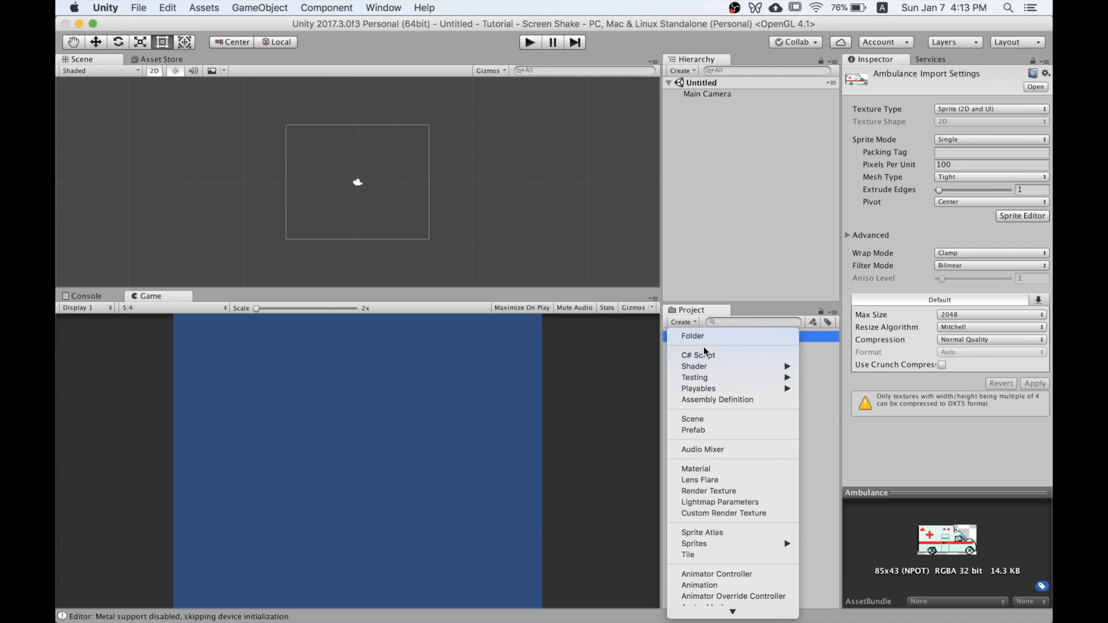
mouse_move(737, 360)
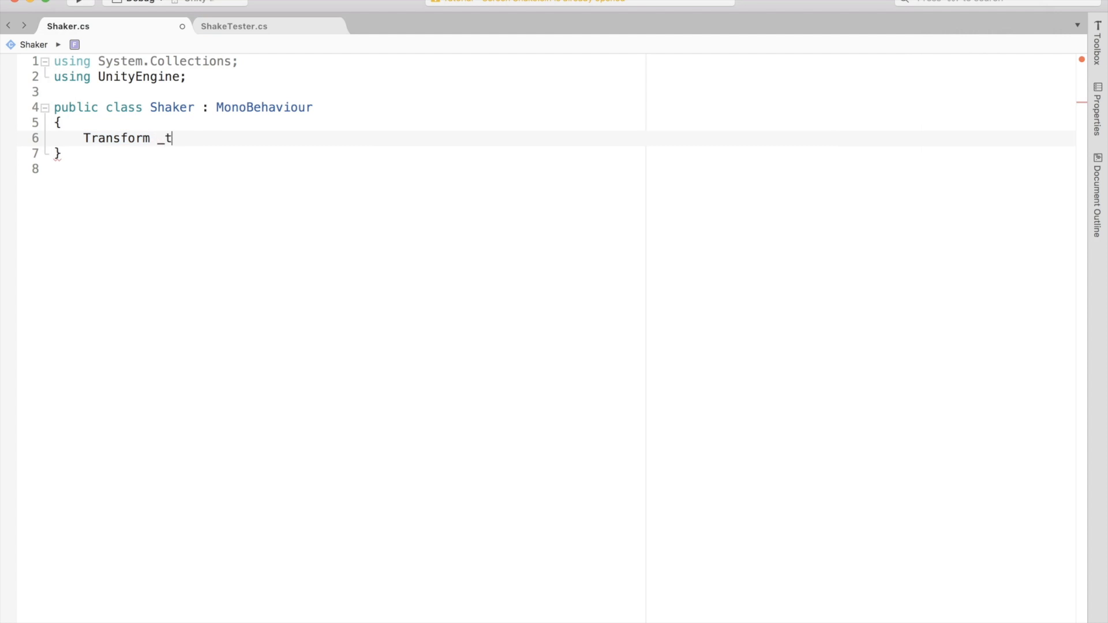
- Declare Transform _target and Vector3 _initialPos, and cache GetComponent<Transform>() and localPosition in Start
text(arget;)
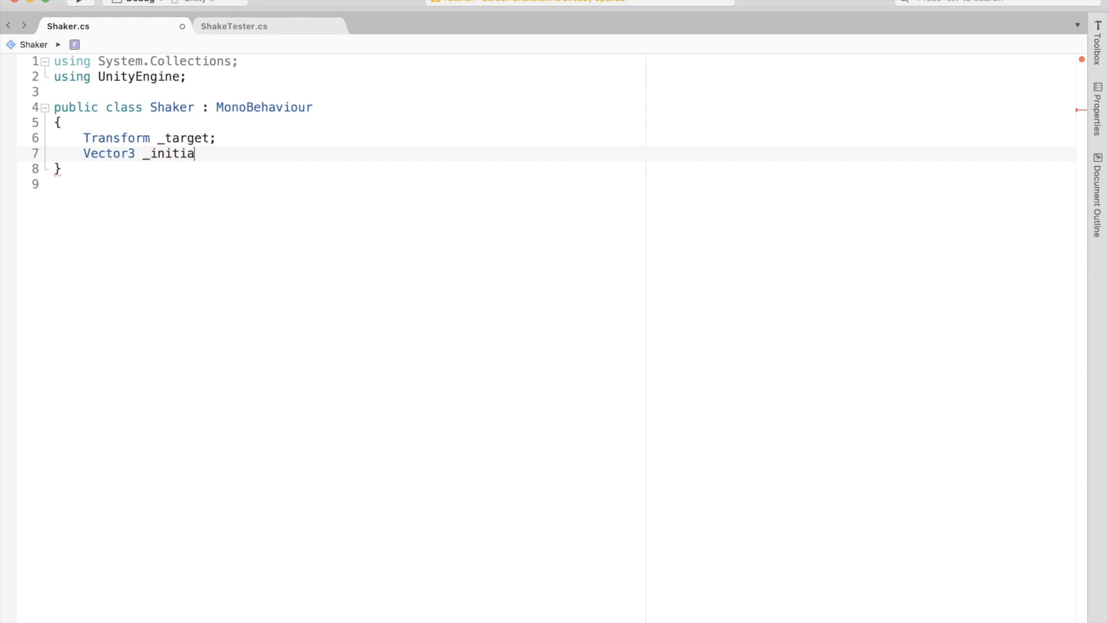
text(lPos;)
text(_target = GetComponent<Transform>();)
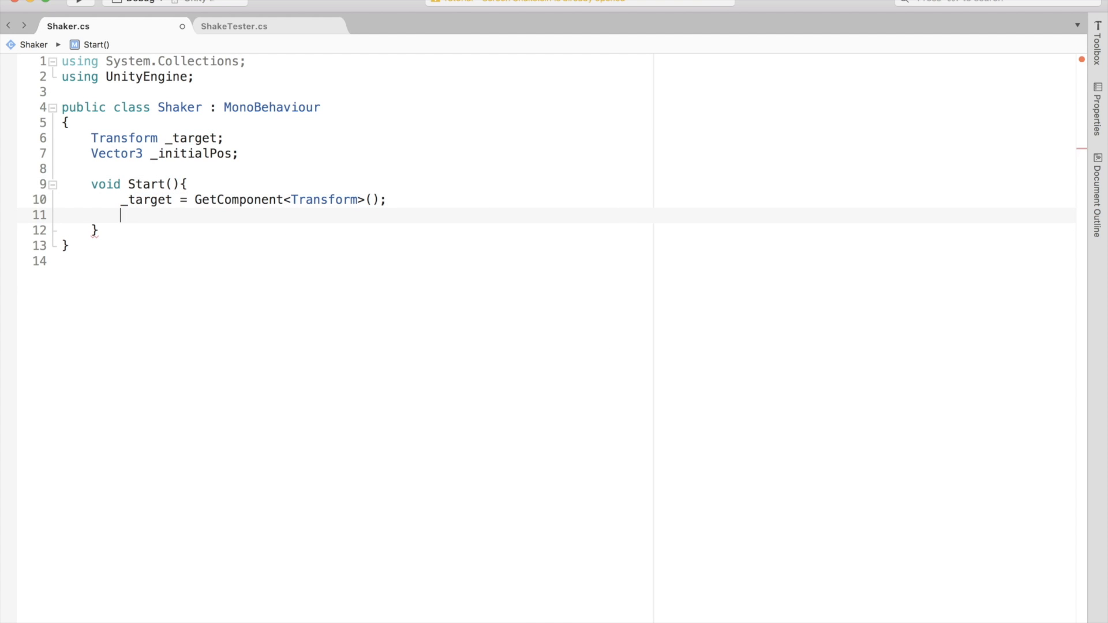
text(_initialPos = _target.localPosition;)
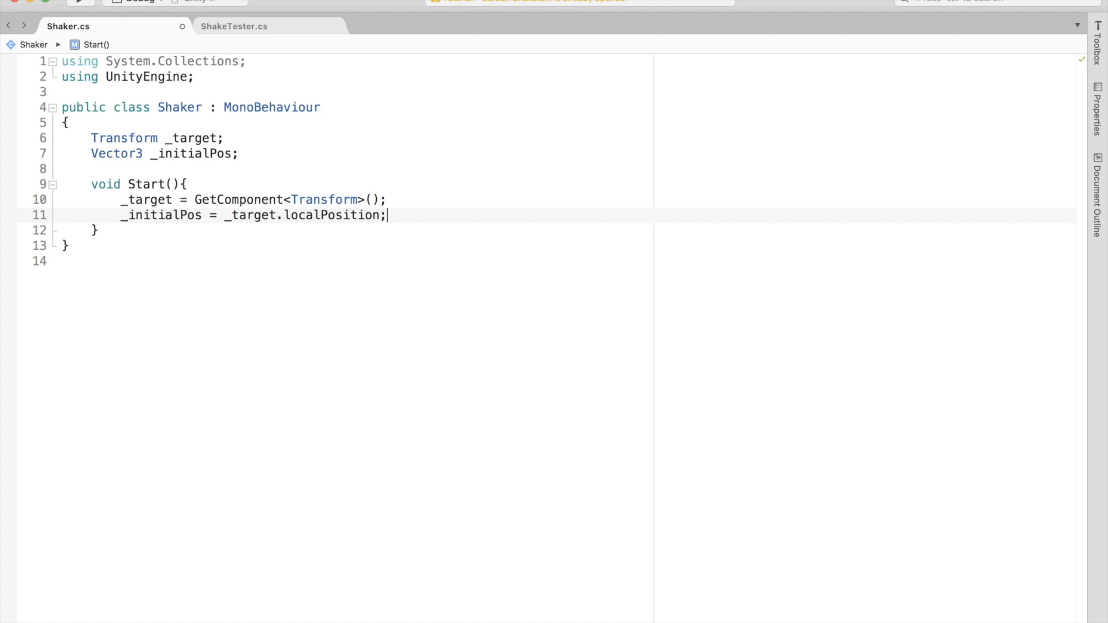
text(public void Shake(float ){)
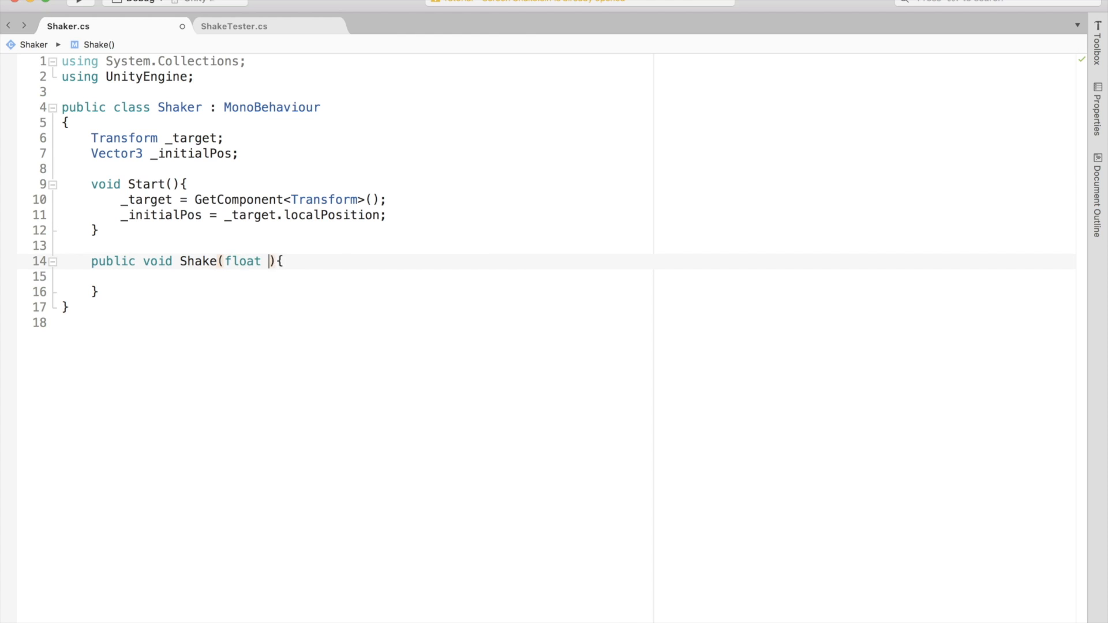
- Write Shake(float duration) adding durations above 0 to a new _pendingShakeDuration = 0f field
text(duration)
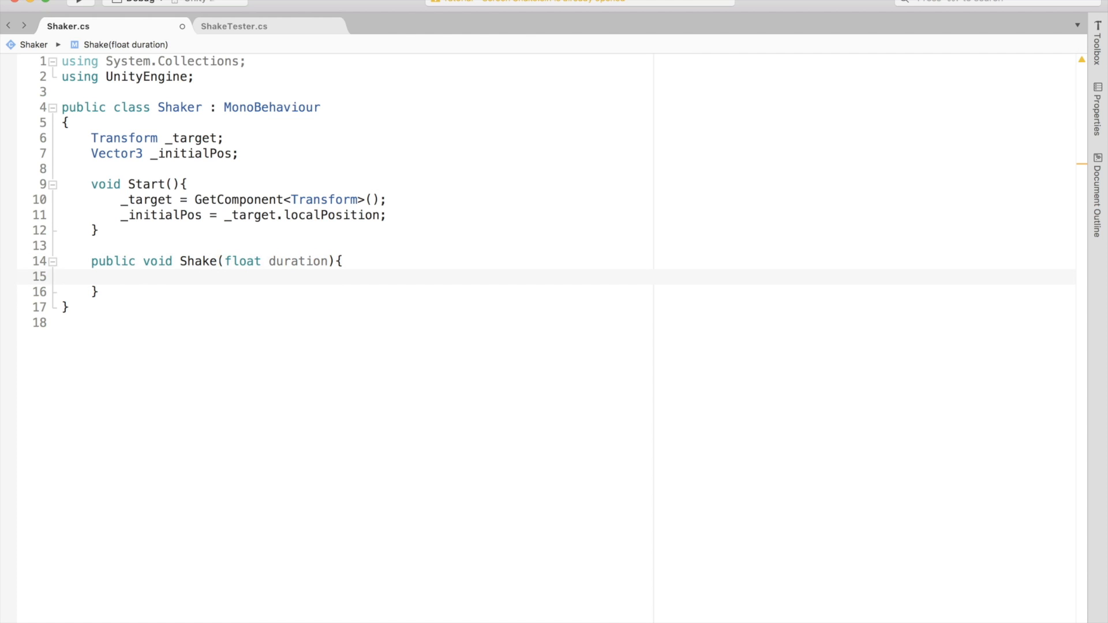
text(fl)
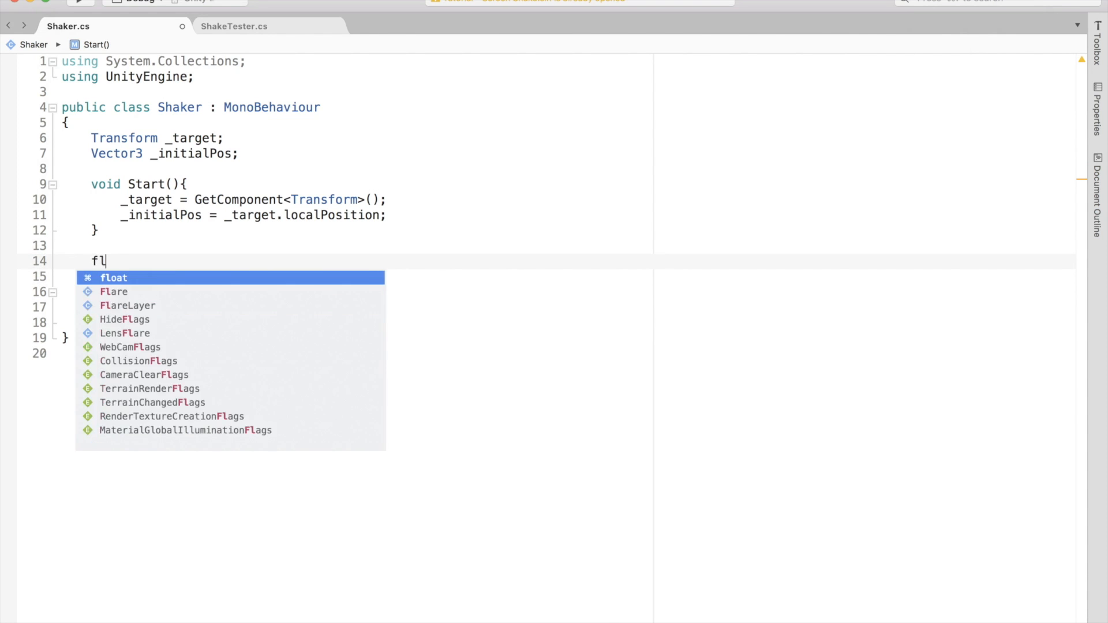
text(oat _pen)
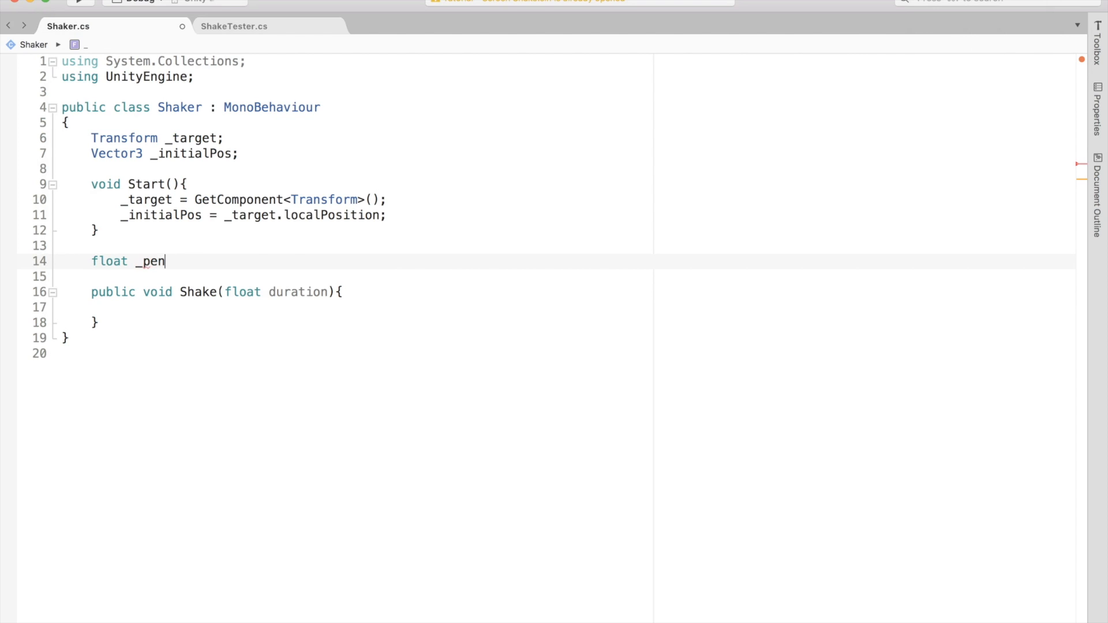
text(dingShakeDurati)
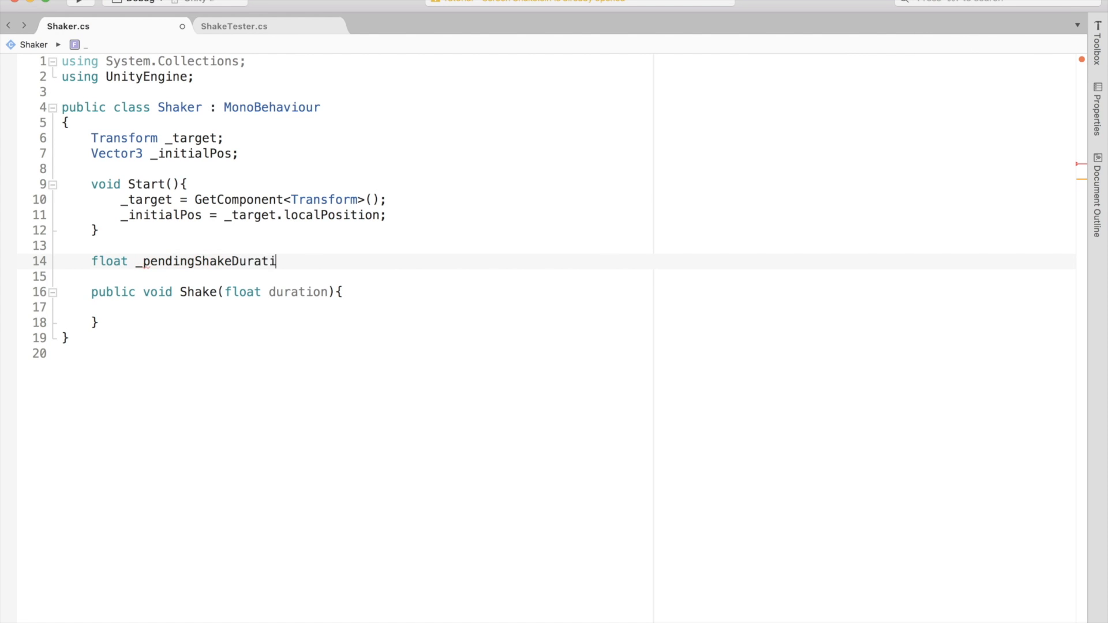
text(on = -)
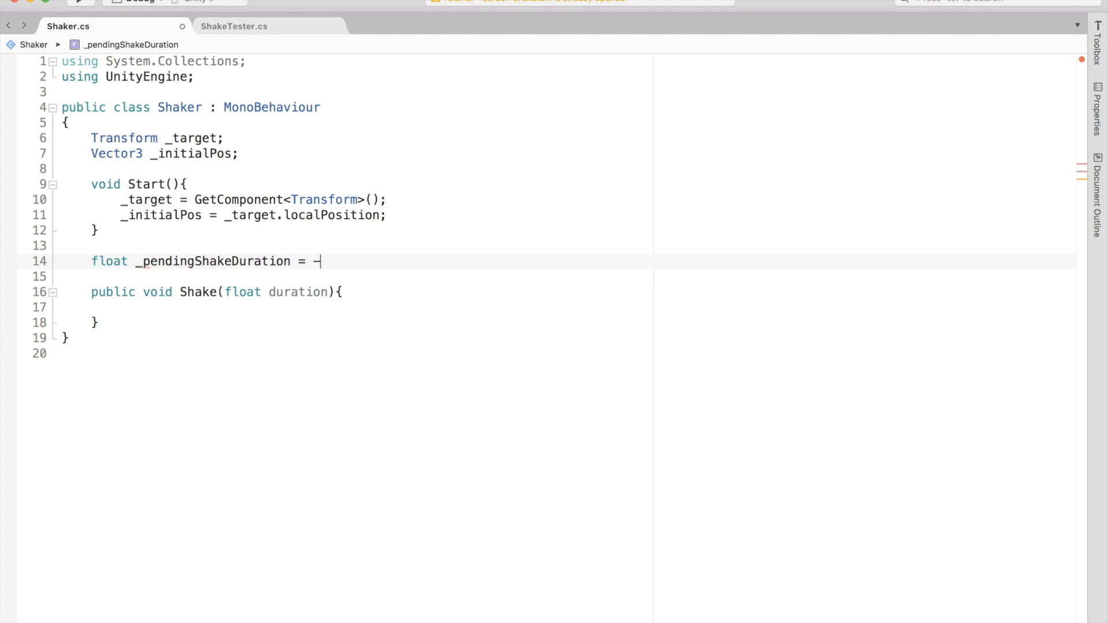
text(0f;)
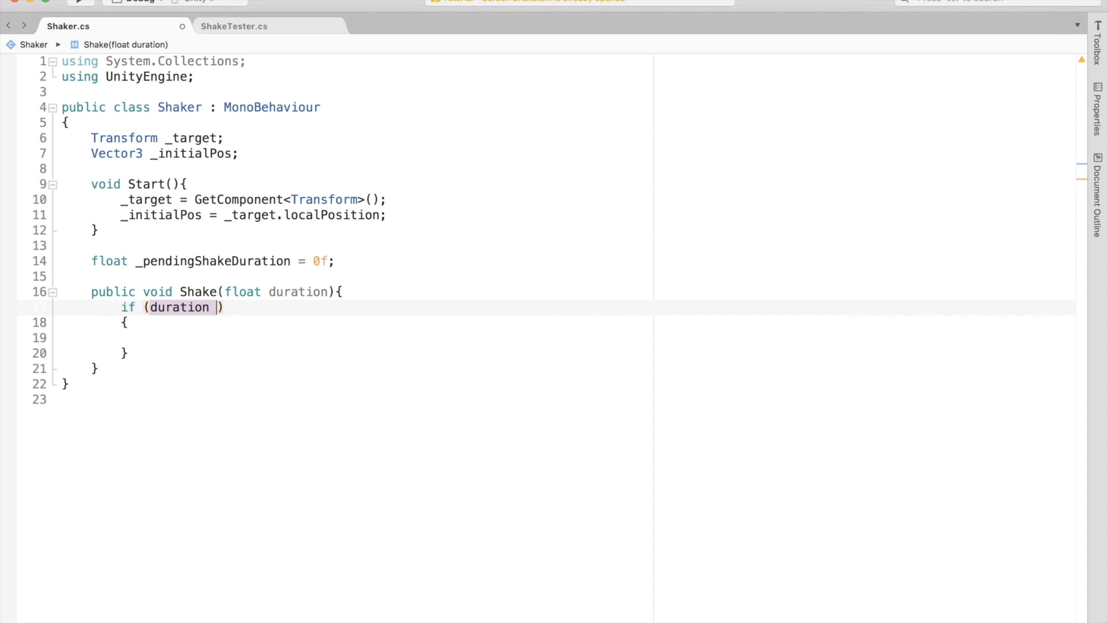
text(> 0))
text(void)
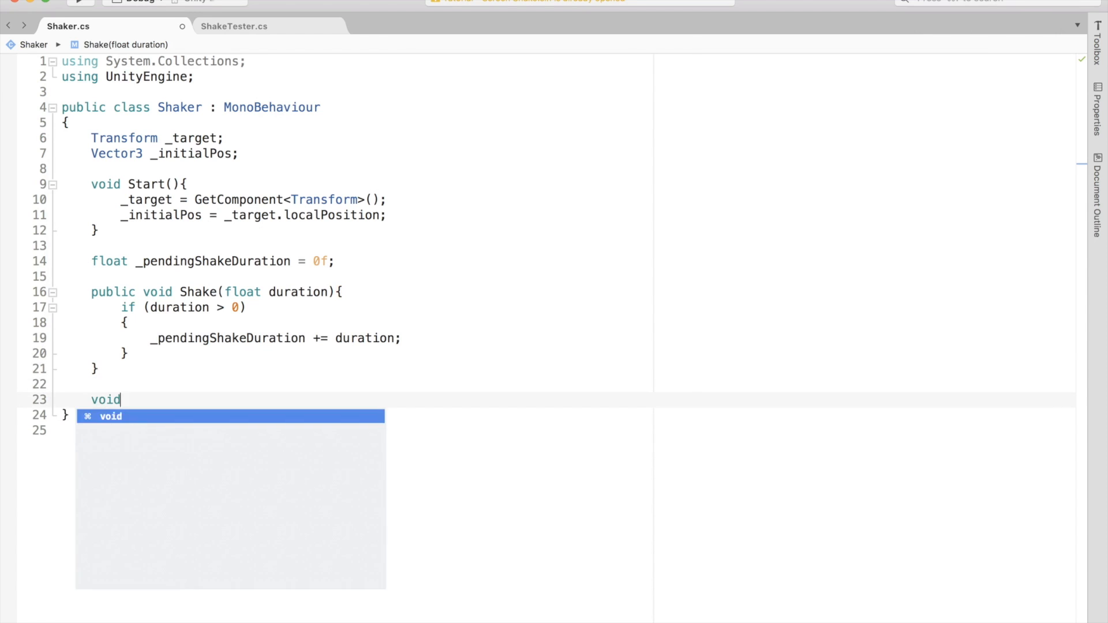
- Write Update checking _pendingShakeDuration > 0 && !_isShaking to call StartCoroutine, with bool _isShaking = false
text(Update(){)
text(if (_pendingShakeDuration > 0))
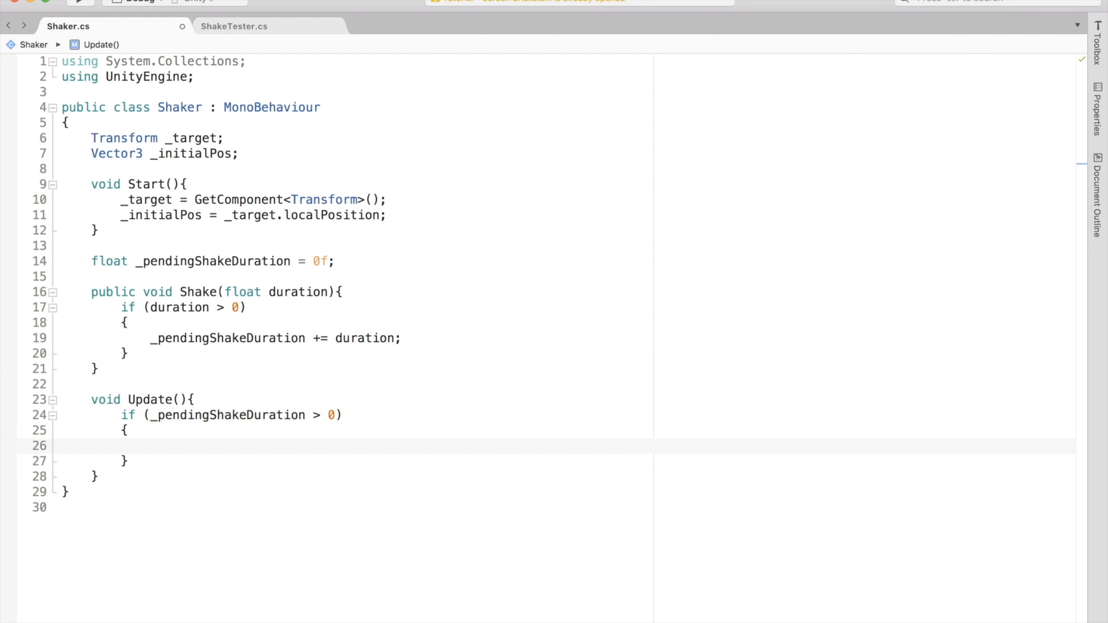
click(149, 445)
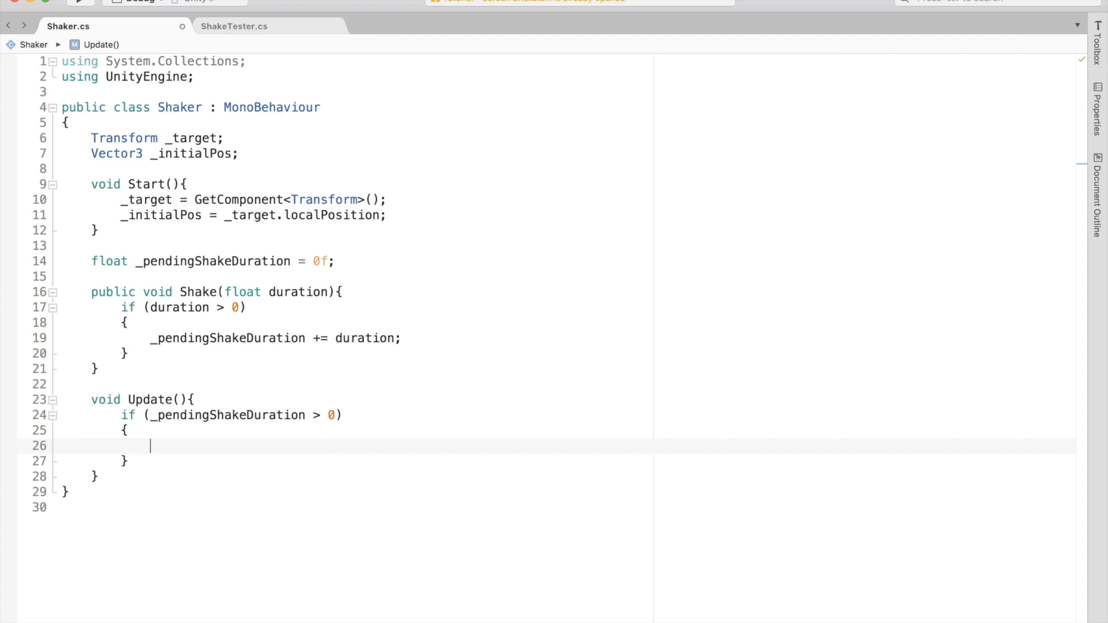
text(//Do some shake thing)
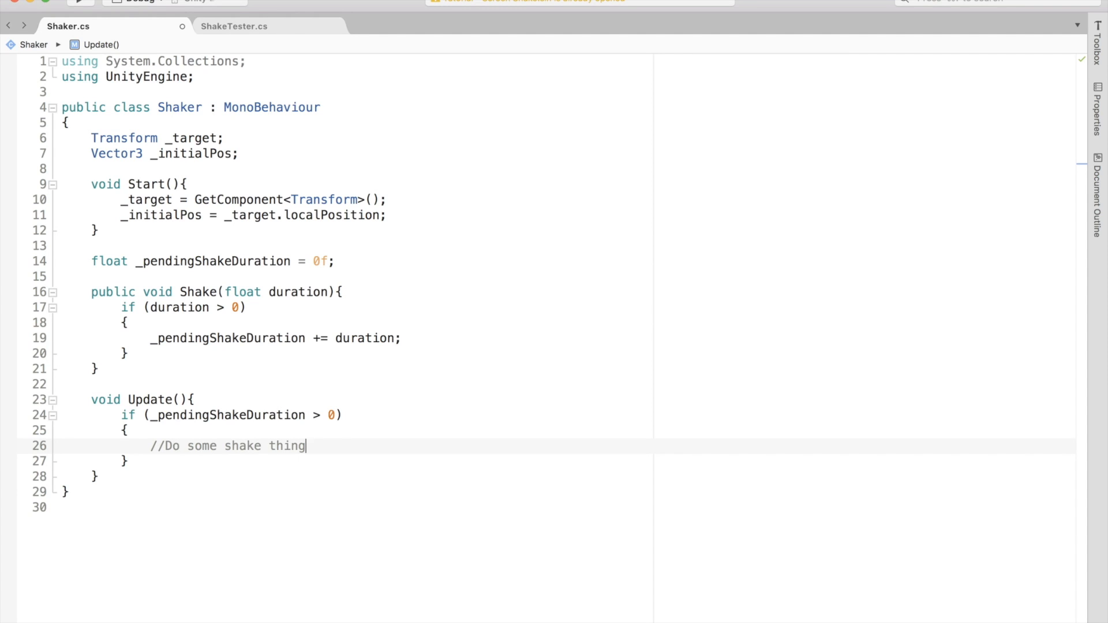
text(&&)
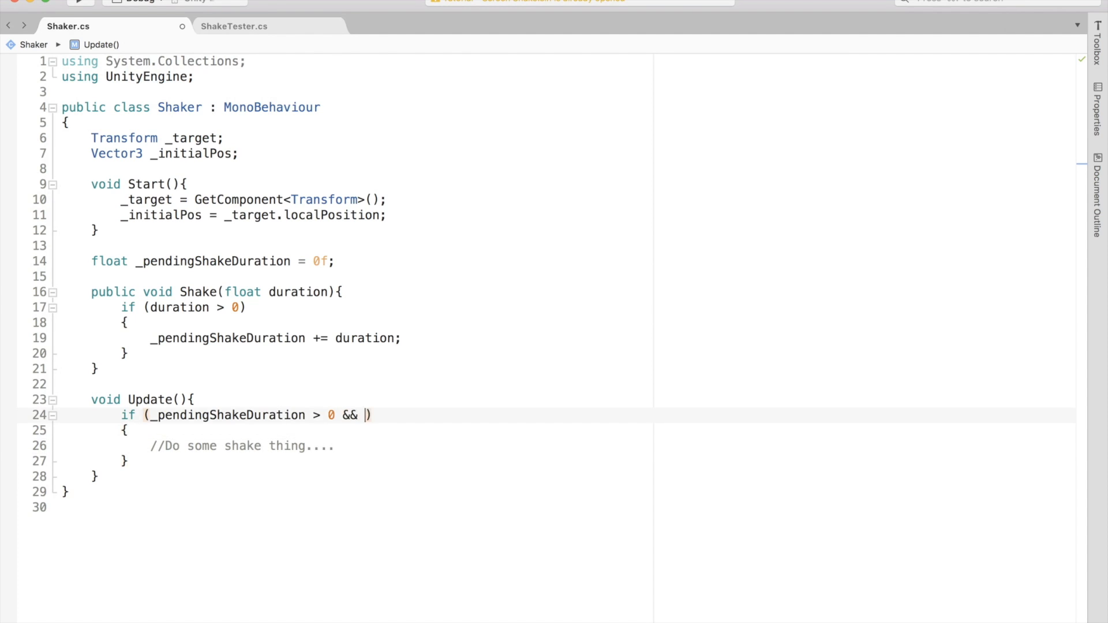
text(!isShaking)
text(bool)
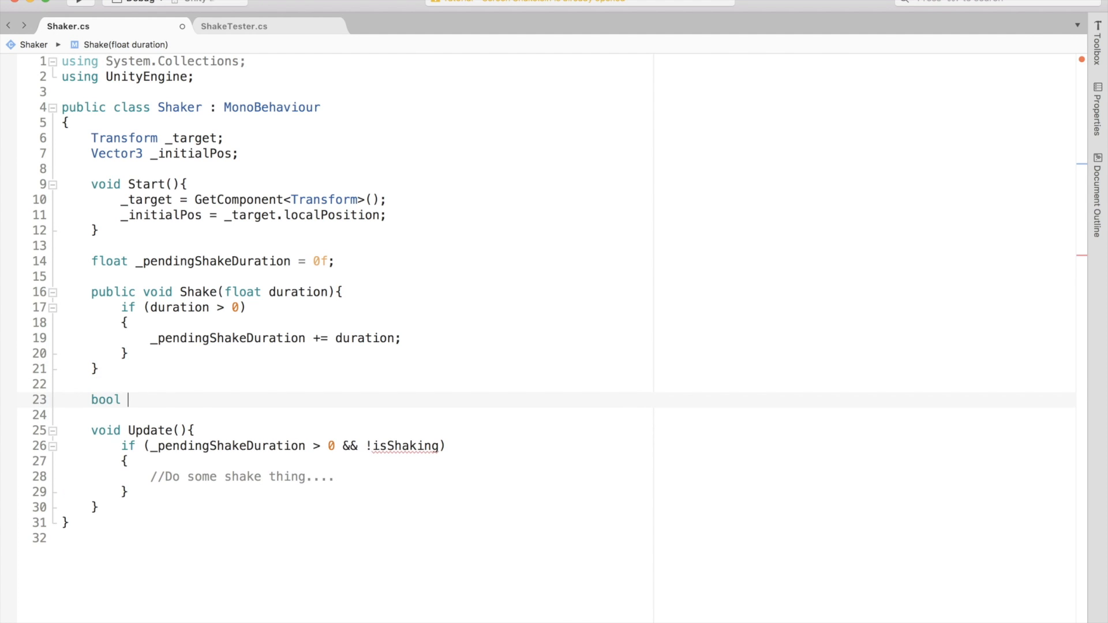
text(_isShaking = false;)
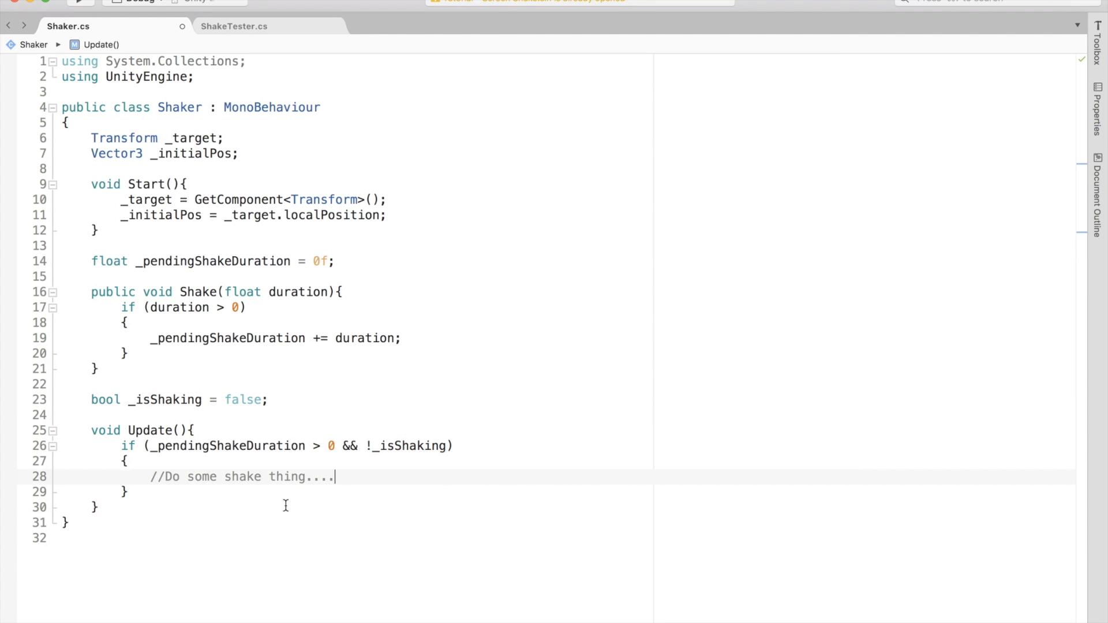
text(StartCoroutine();)
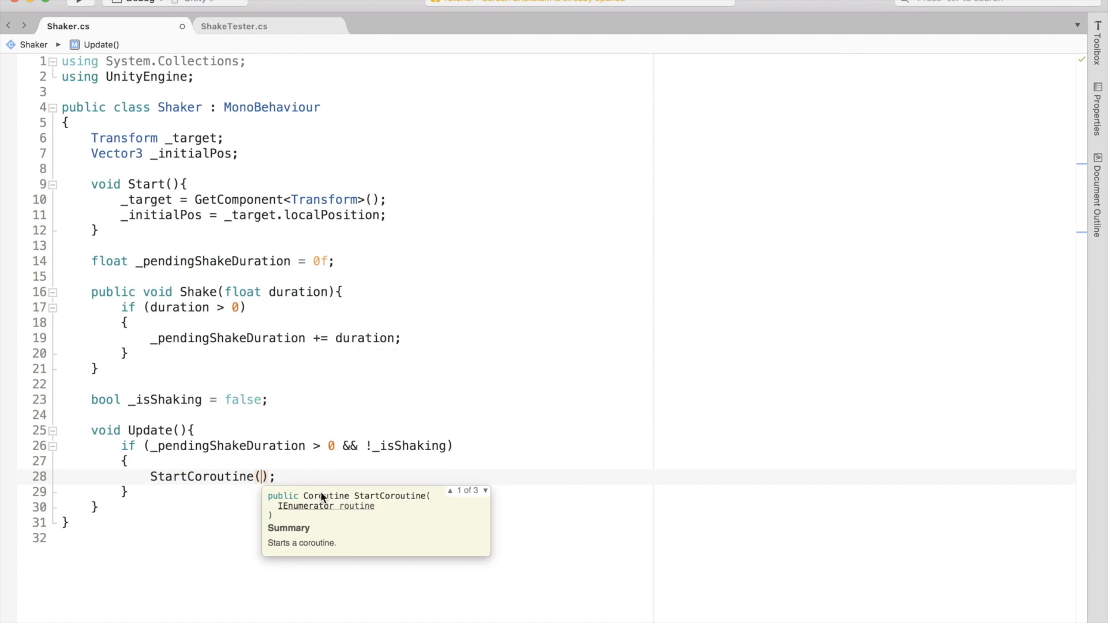
- Create the DoShake IEnumerator toggling _isShaking and restoring the target to _initialPos
text(IEnumerator DoShake(){)
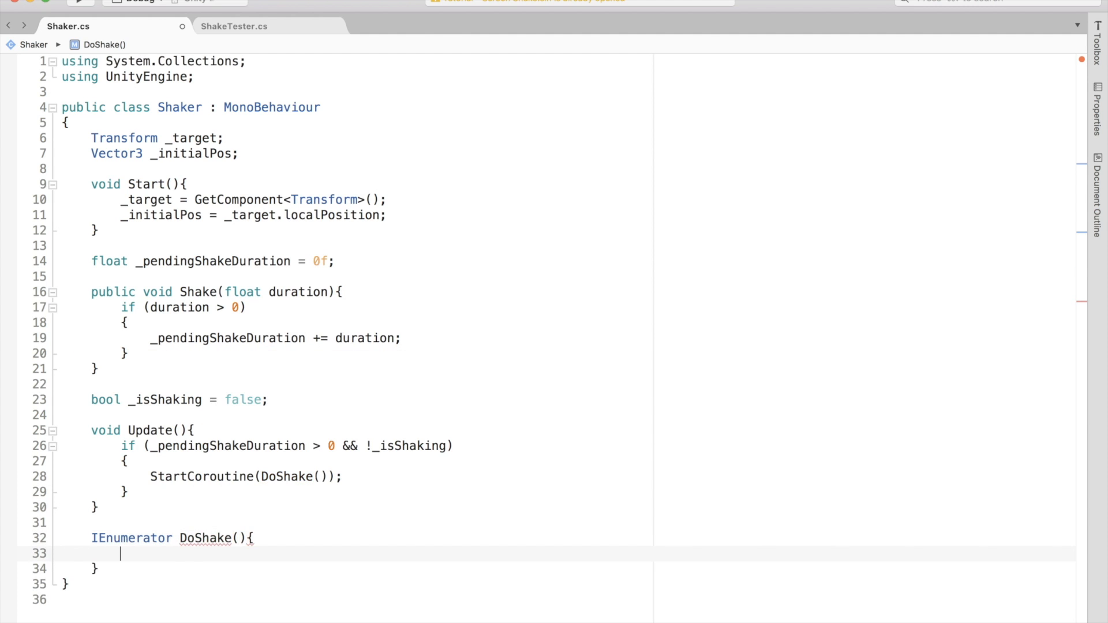
text(_)
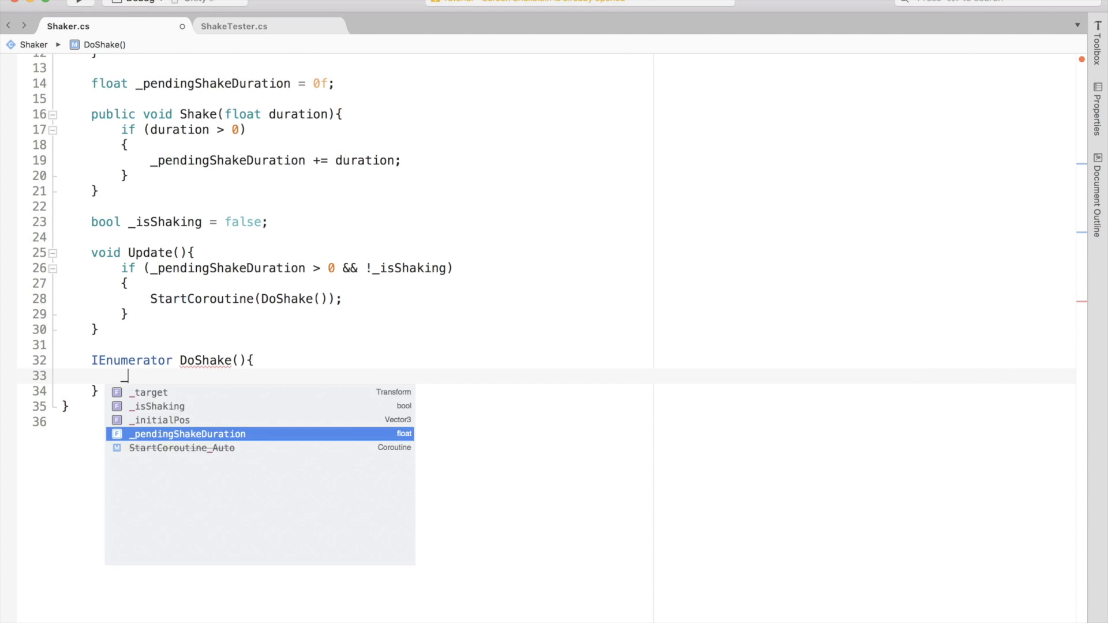
text(_isShaking = true;)
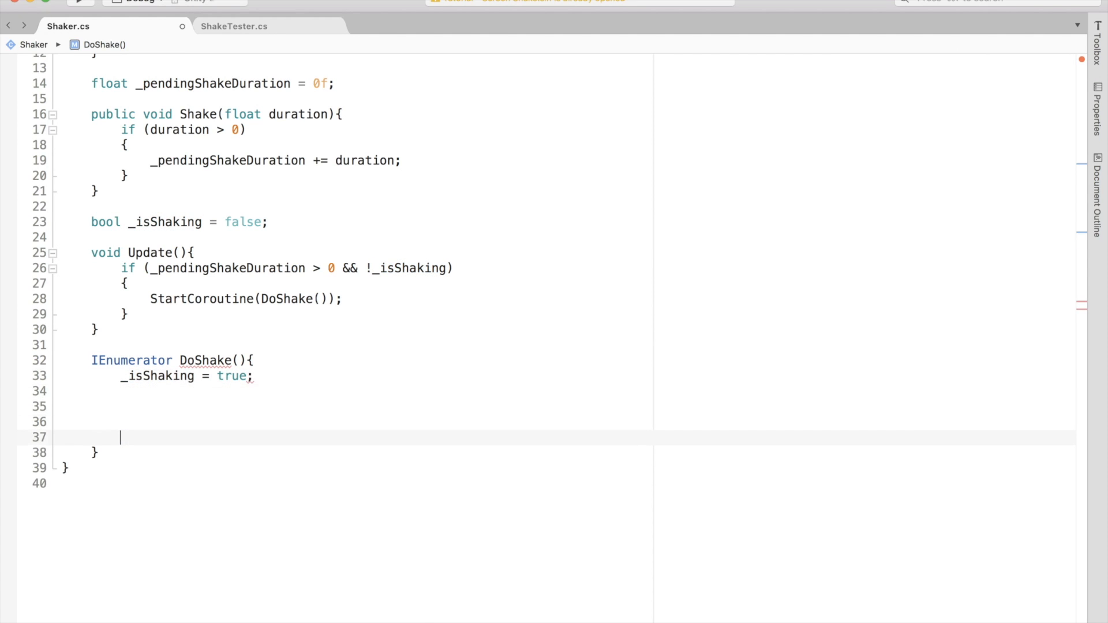
text(_isShaking = false;)
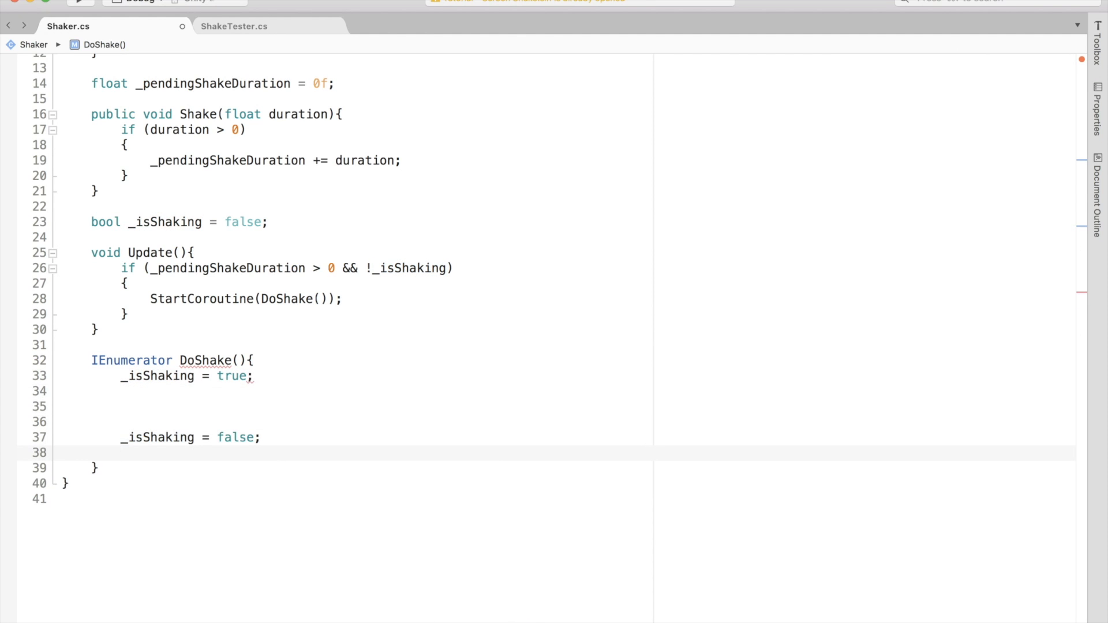
text(//Do some)
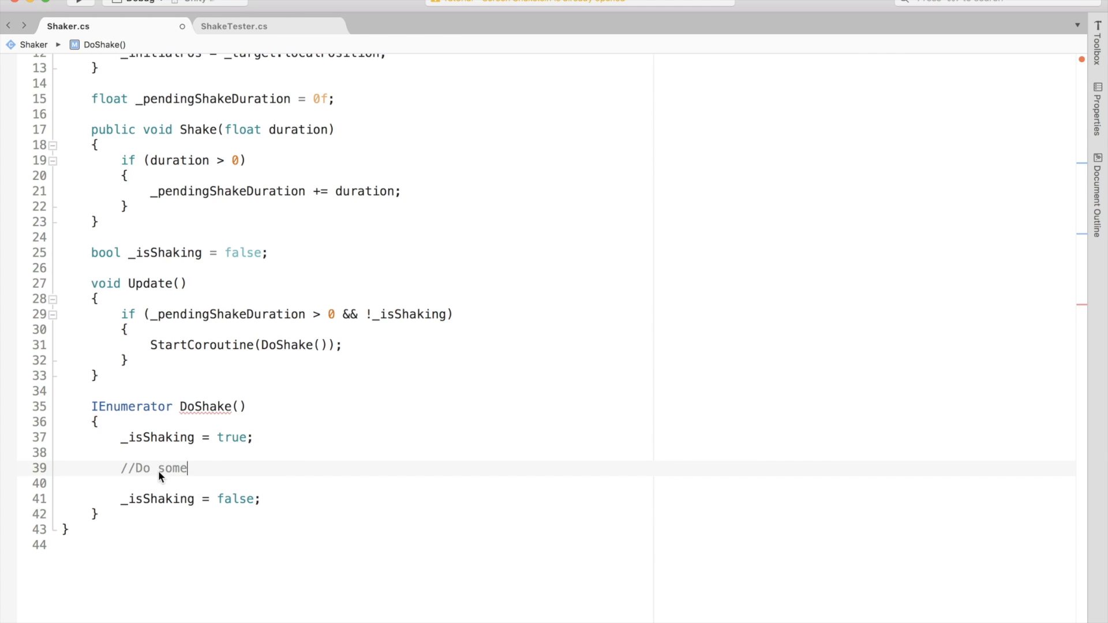
text(_pendingShakeDuration = 0f)
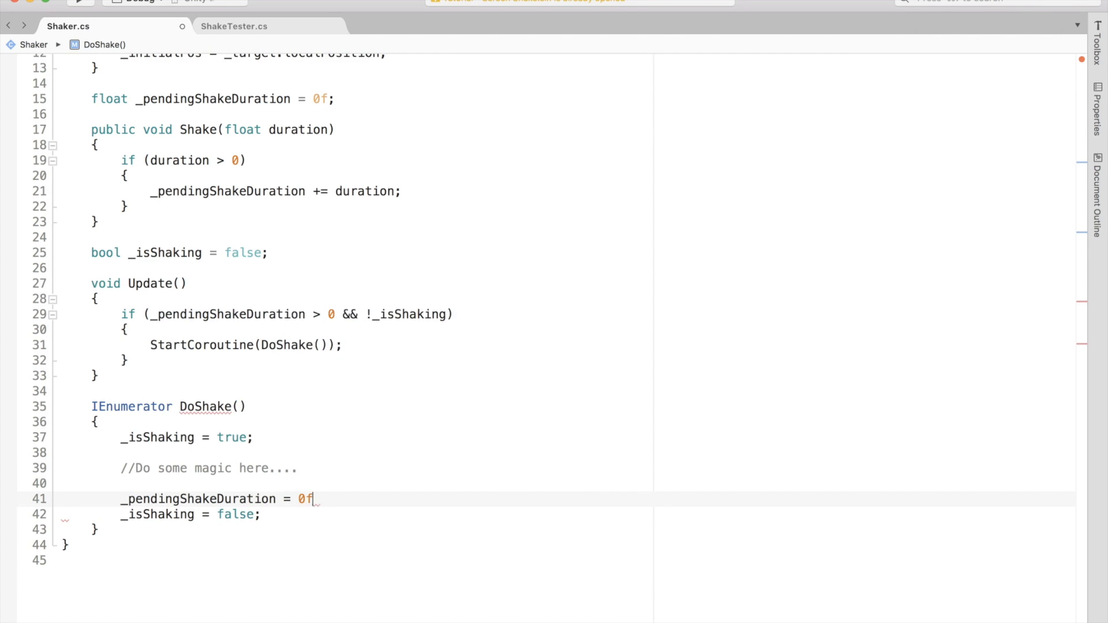
text(target.localPosition =)
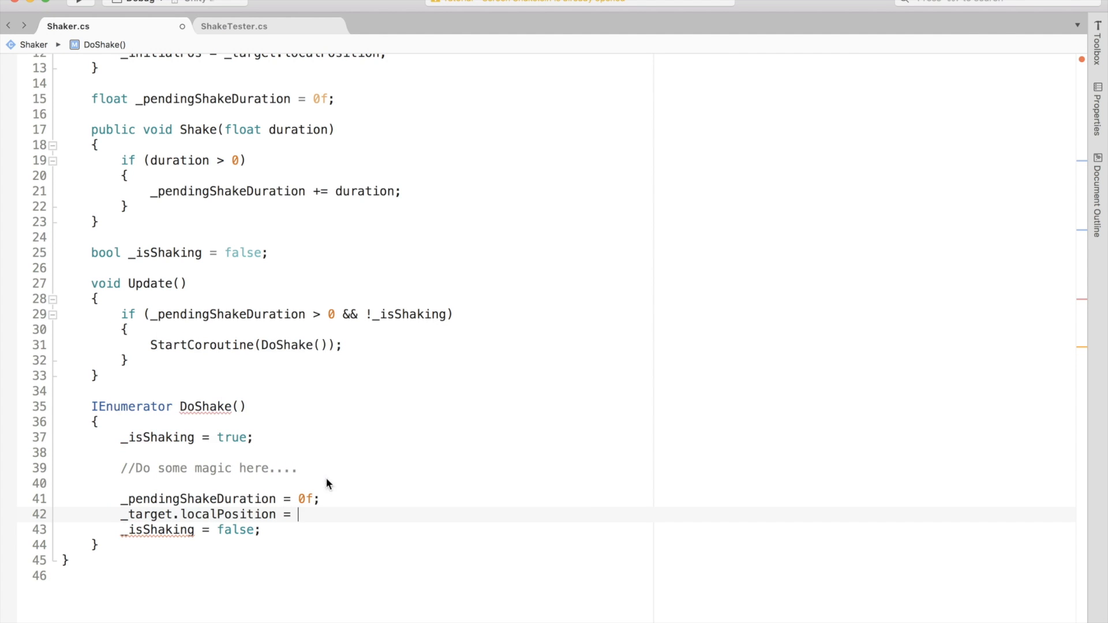
text(_initialPos;)
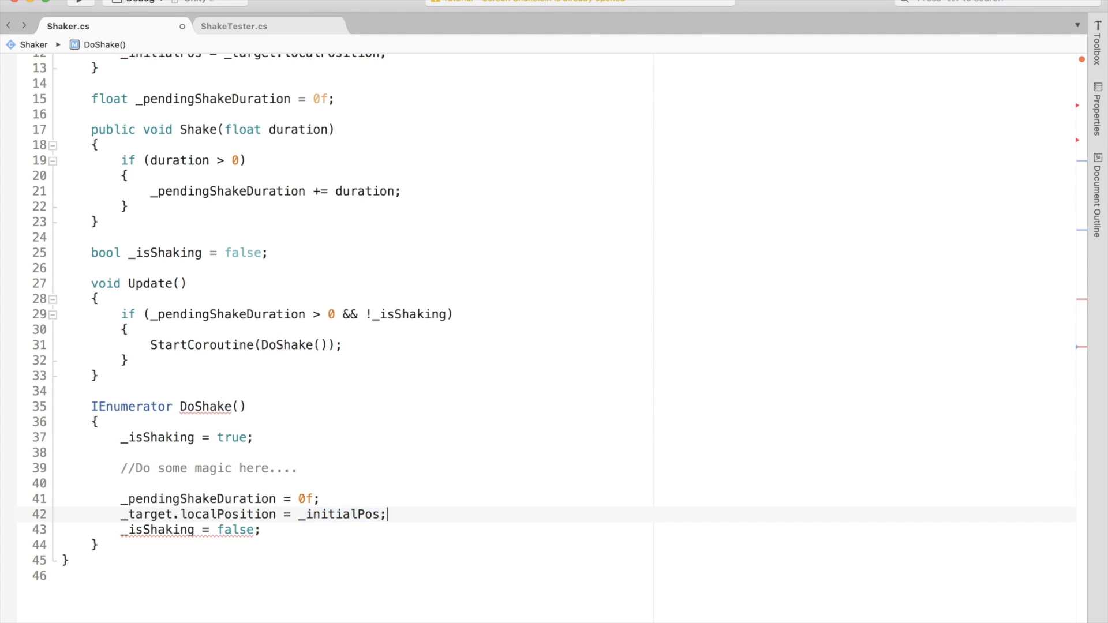
mouse_move(312, 462)
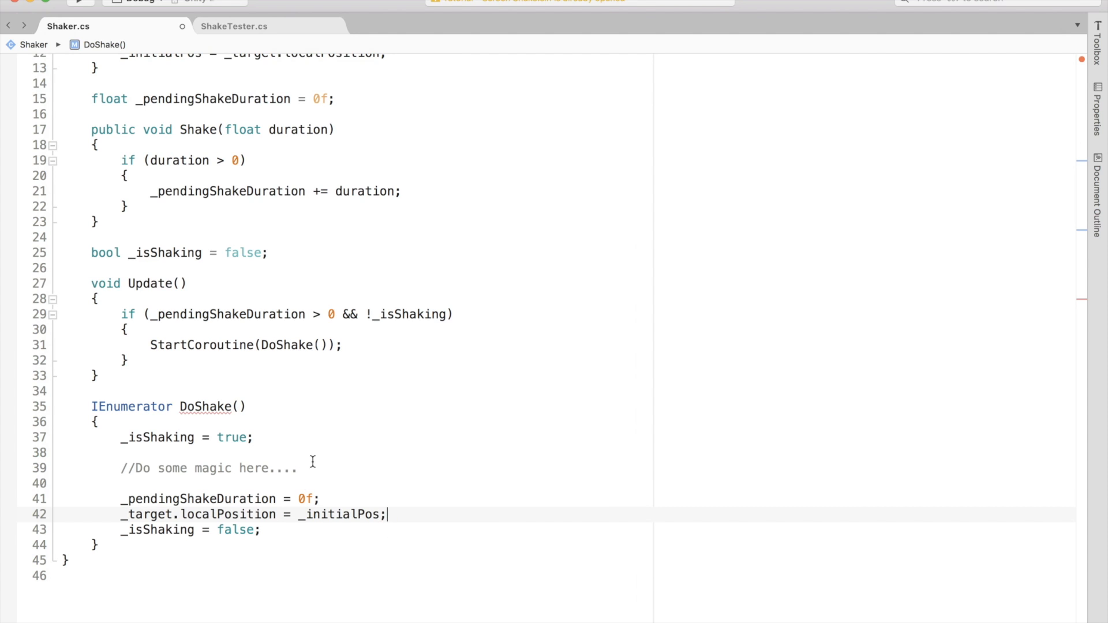
- Loop while time < startTime + _pendingShakeDuration, setting _target.localPosition randomly and yielding null
text(var startTime = Time.)
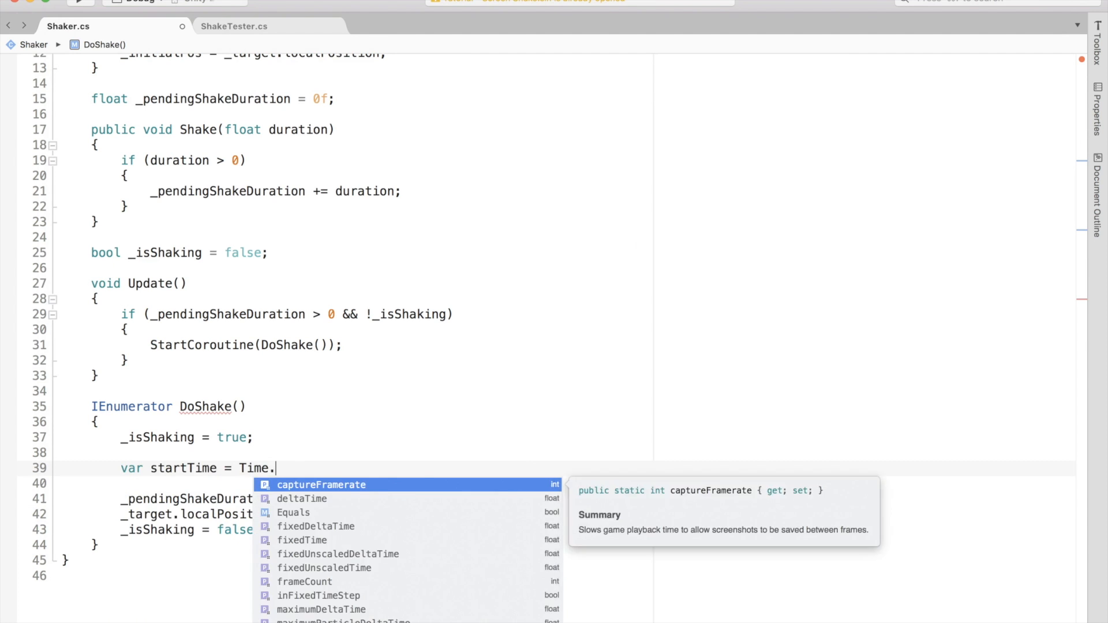
text(whie)
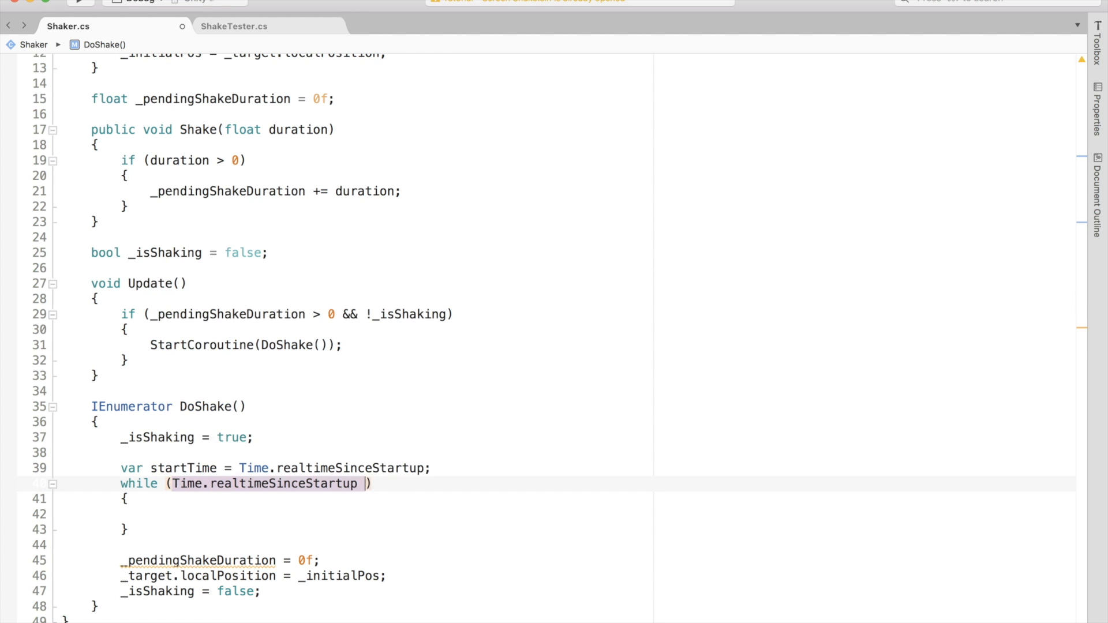
text(< startTime)
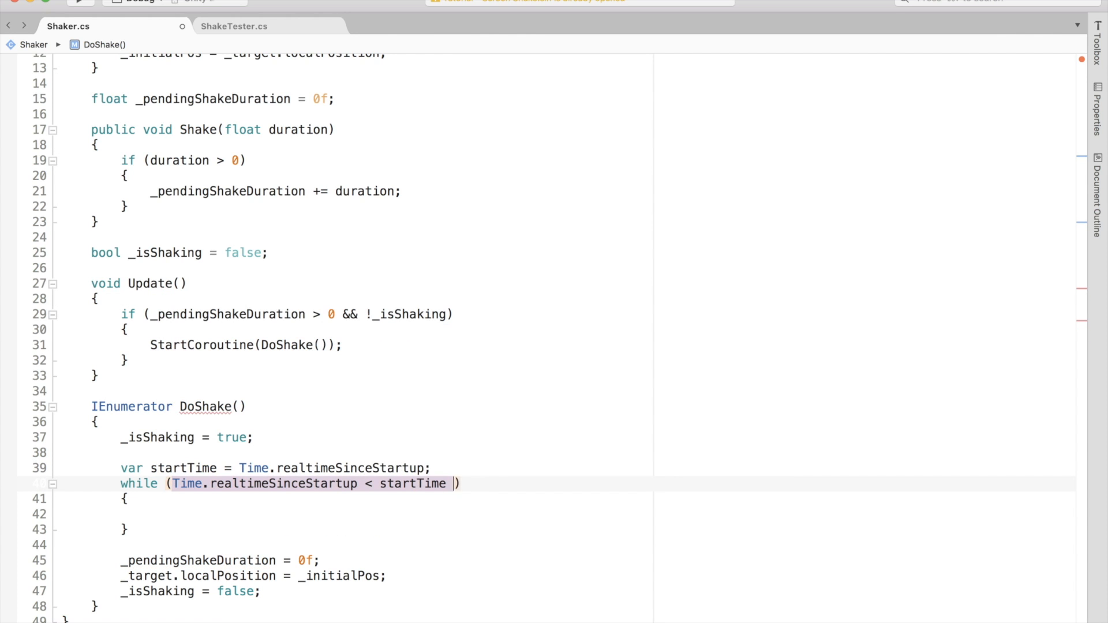
text(+ _pendingShakeDuration)
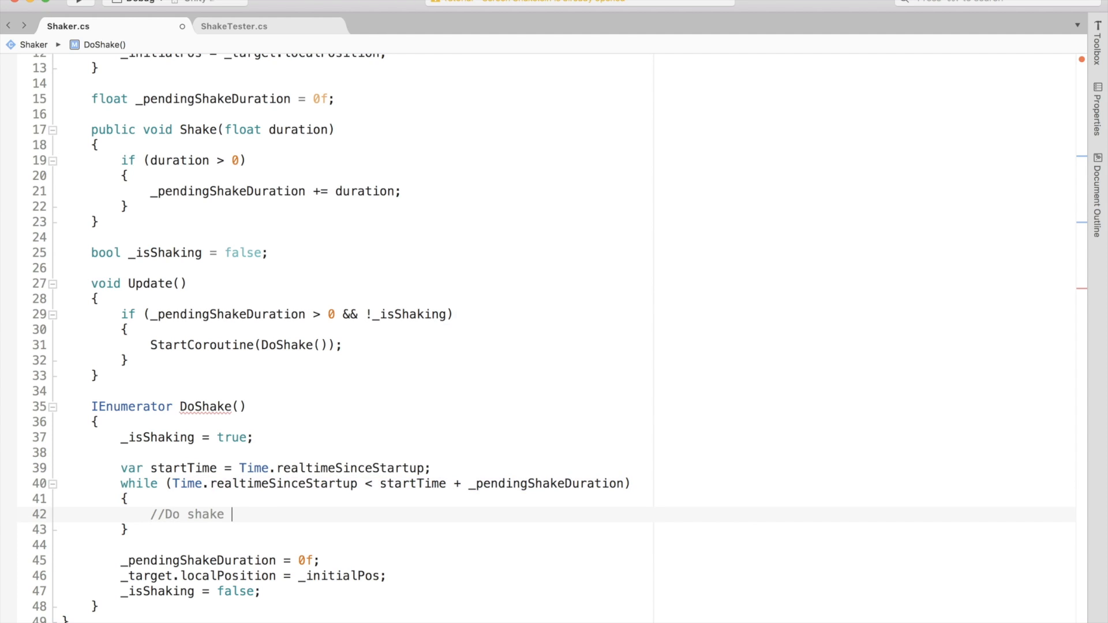
text(stuff)
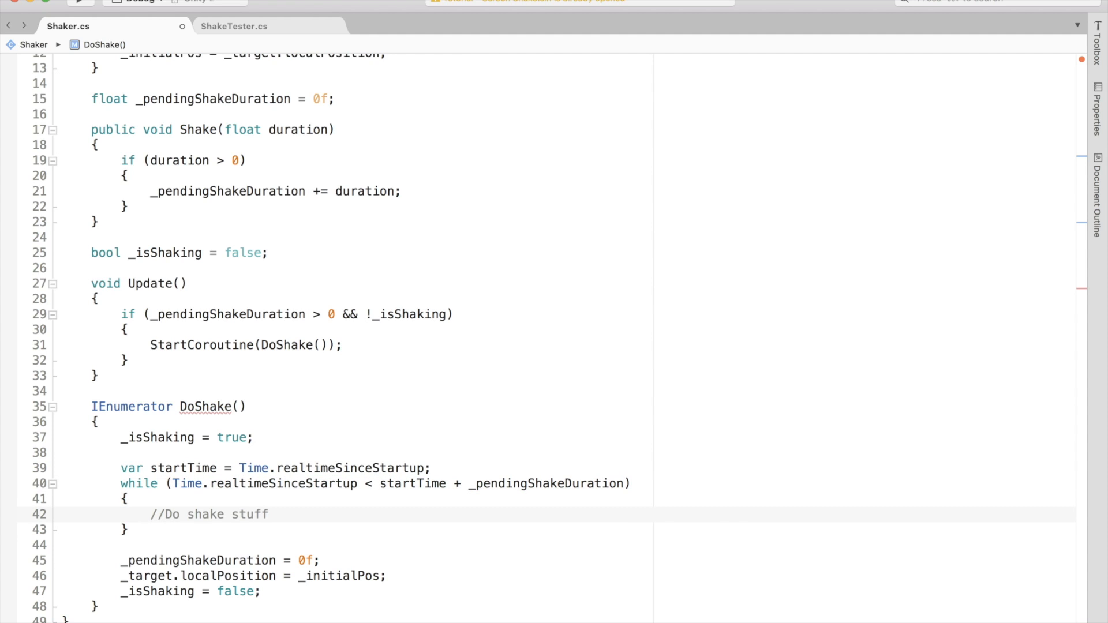
click(269, 514)
text(var randomPoint = new Vector3(Random.Range(-1f,1f), Random.Range(-1f, 1f), _initialPos.z);)
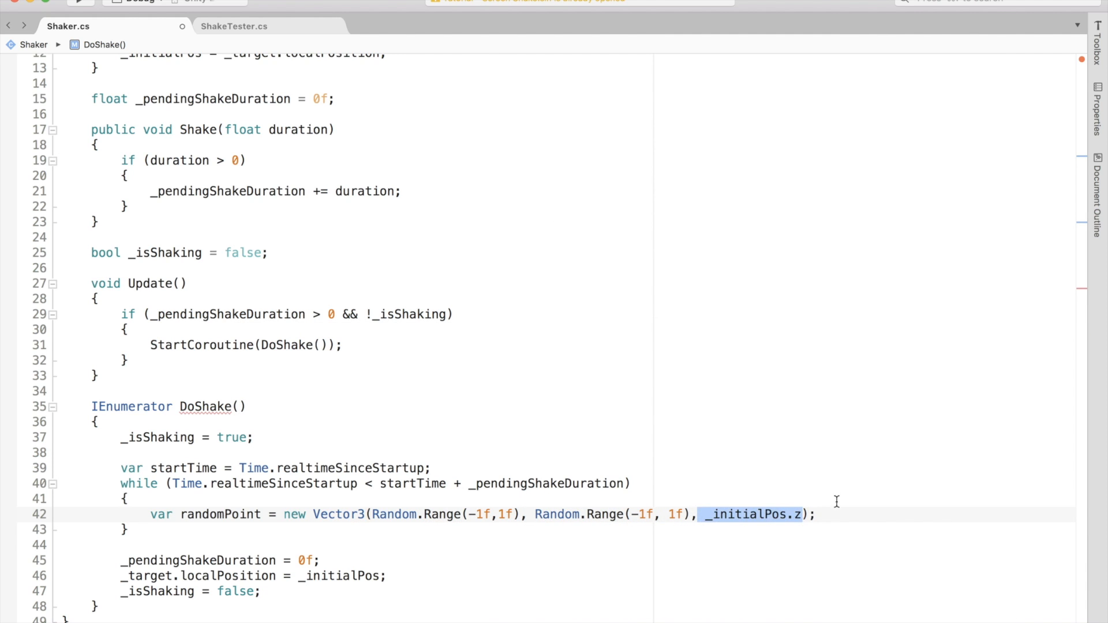
text(_target.localPosition = randomPoint;)
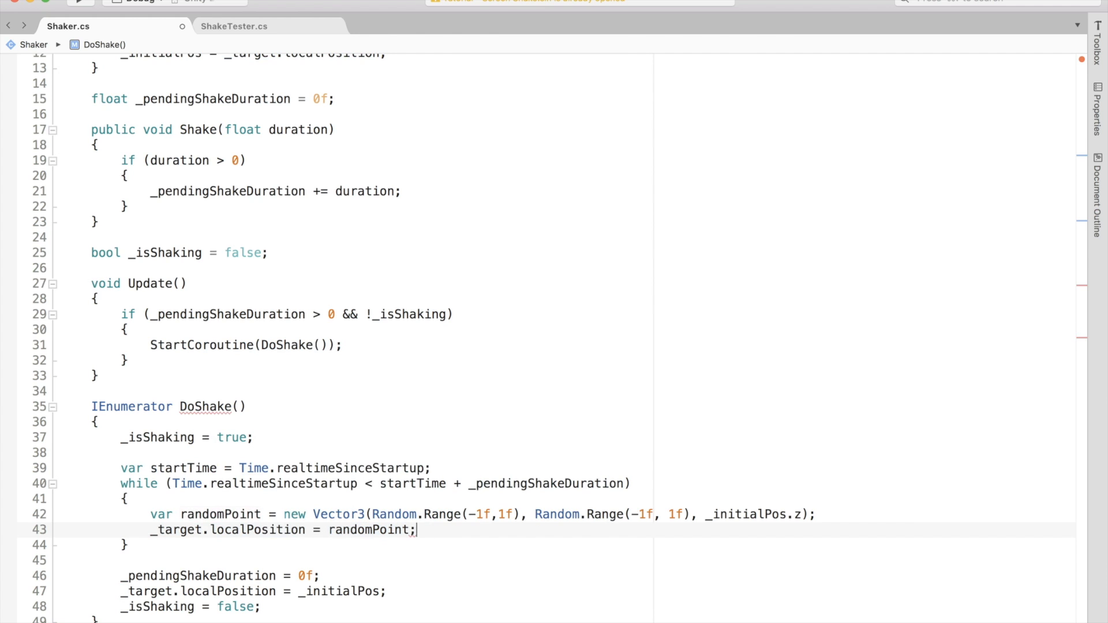
text(yield)
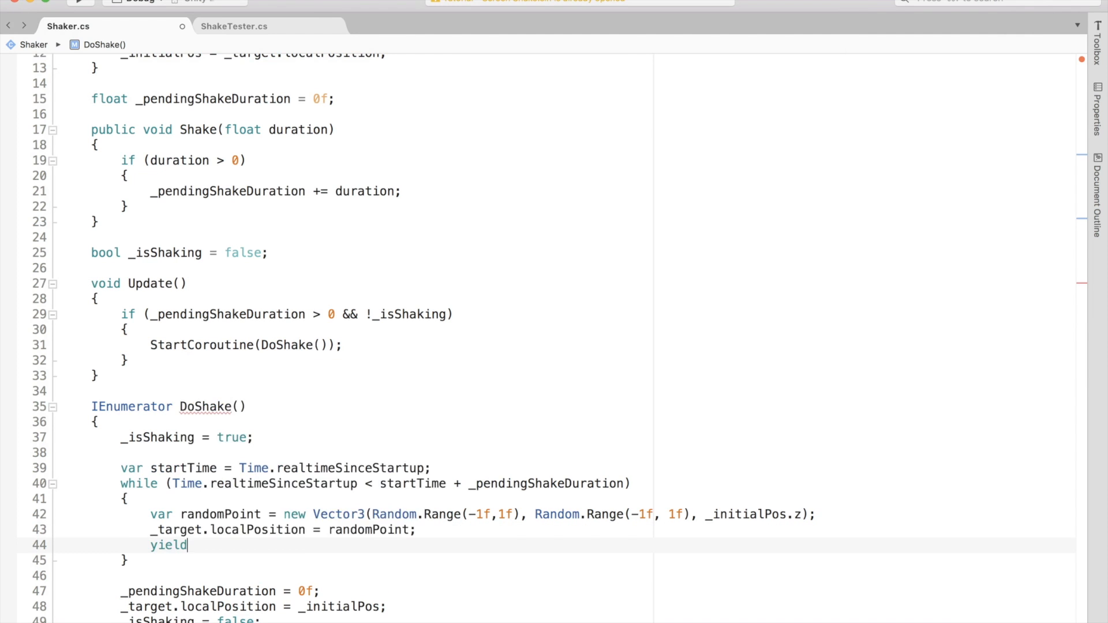
text(return null;)
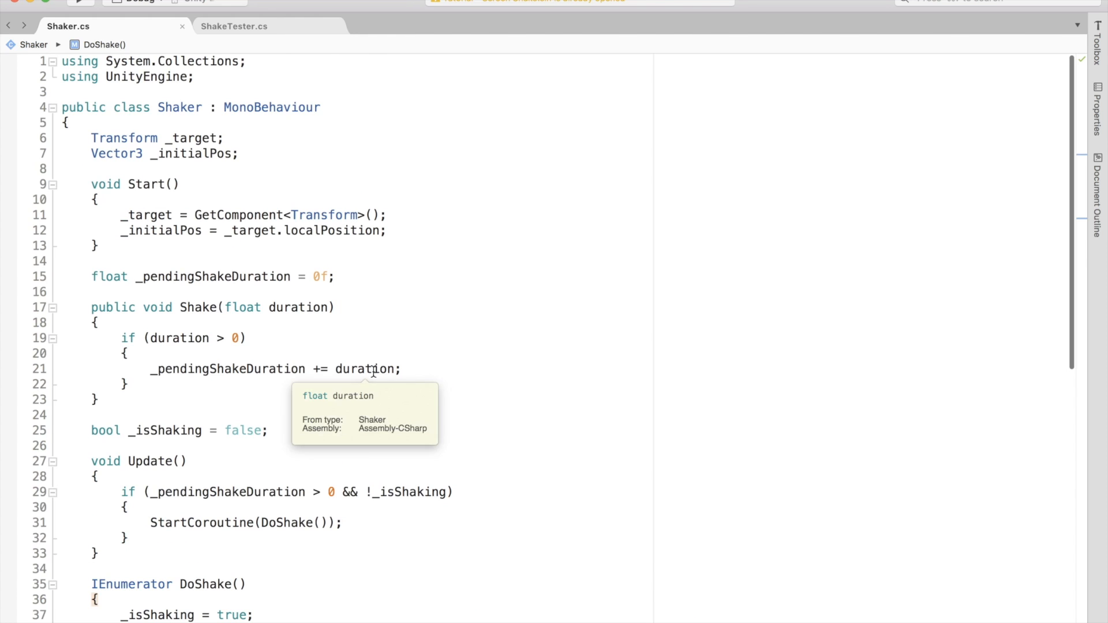
mouse_move(291, 167)
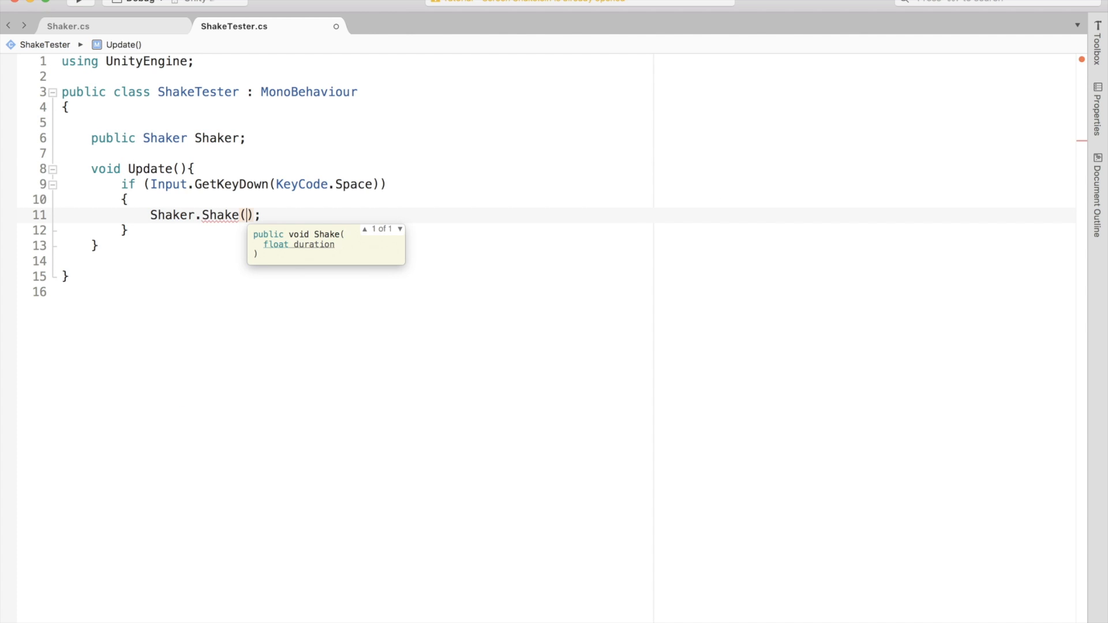
- Make ShakeTester call Shaker.Shake(duration) using a new public float duration = 1f
text(someDuration)
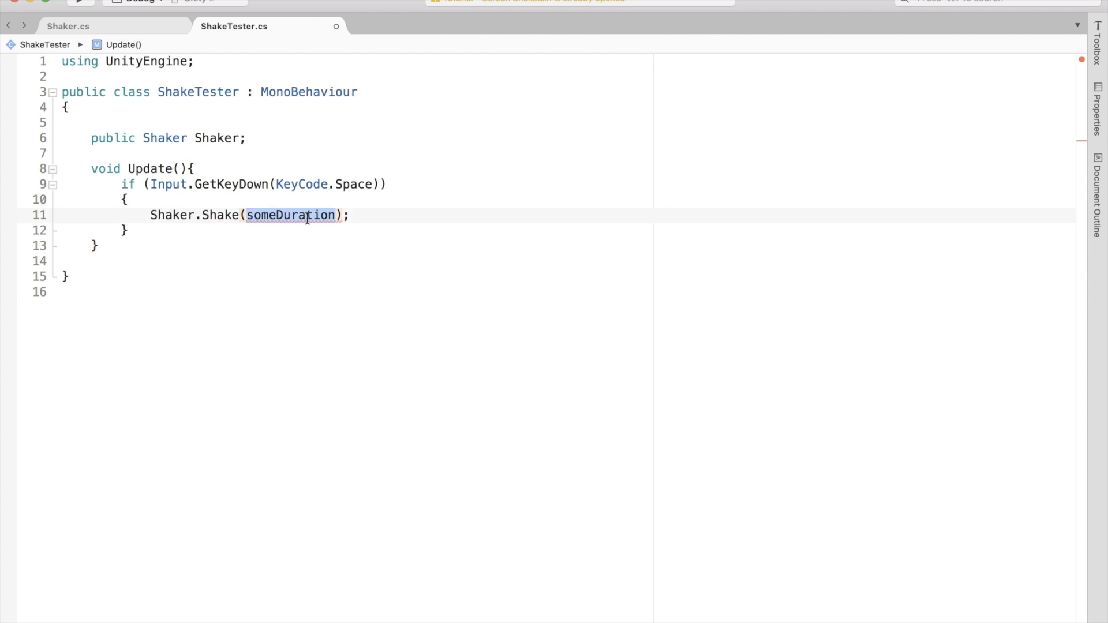
text(public float)
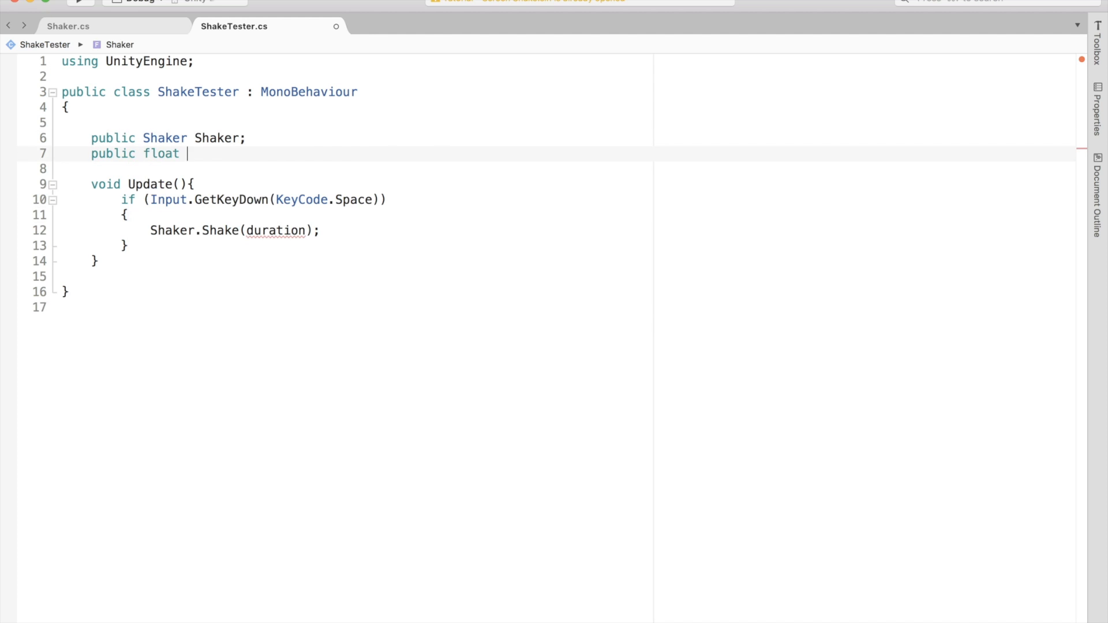
text(duration = 1f;)
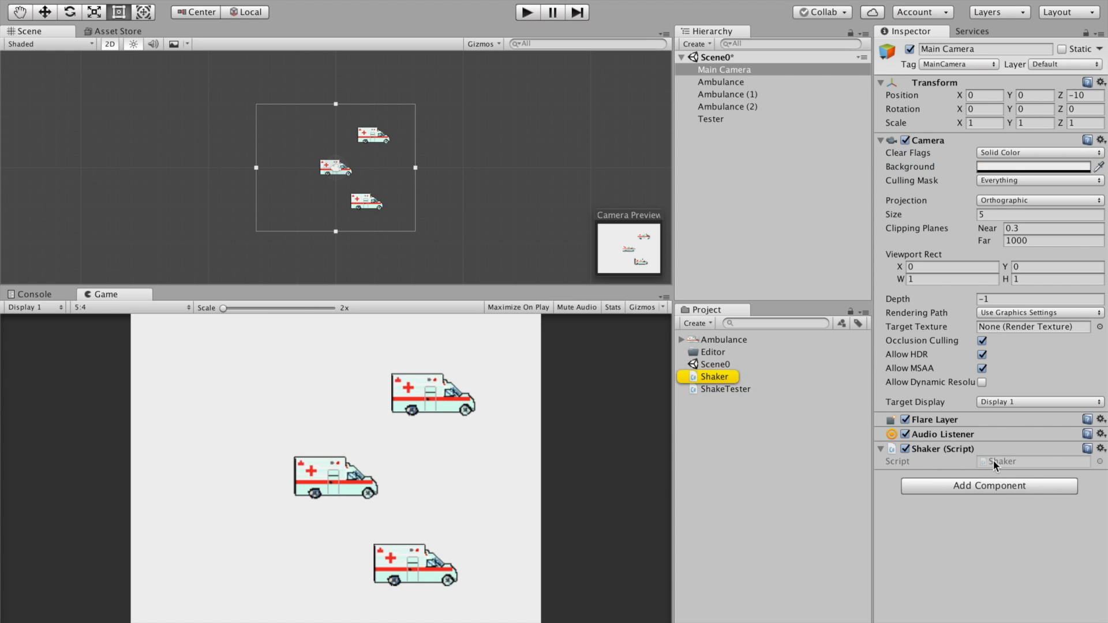
click(714, 376)
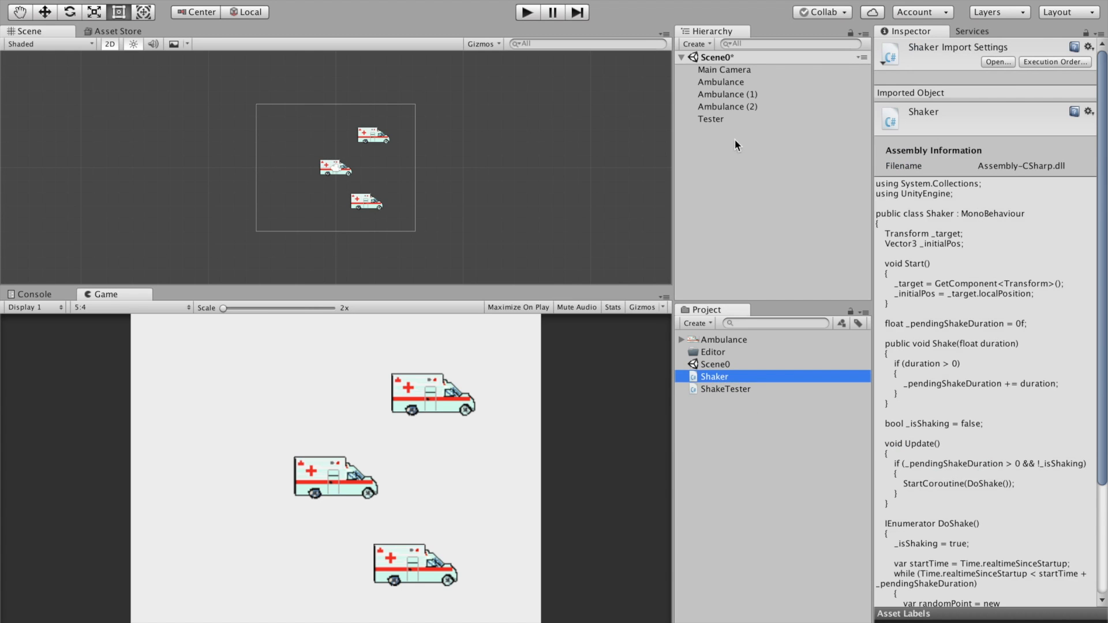
click(711, 119)
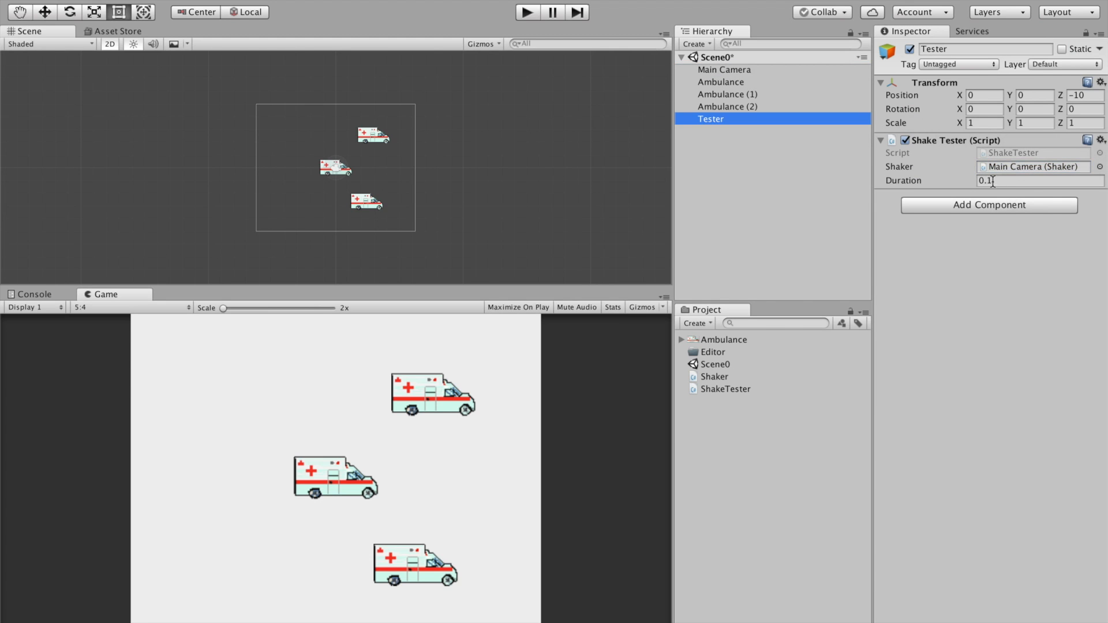
click(727, 106)
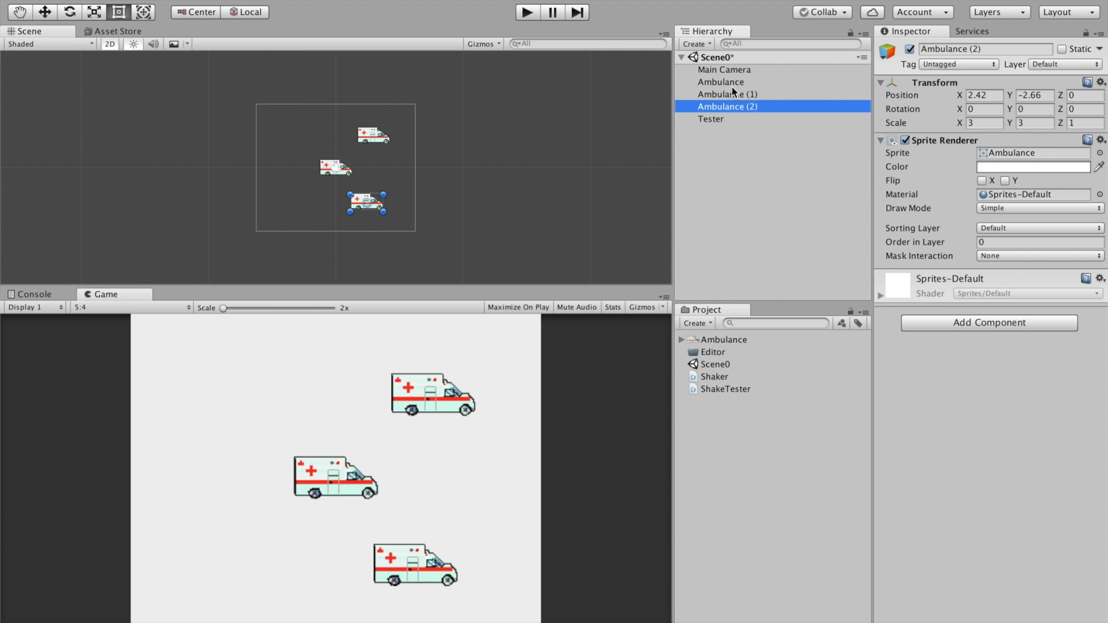
click(728, 94)
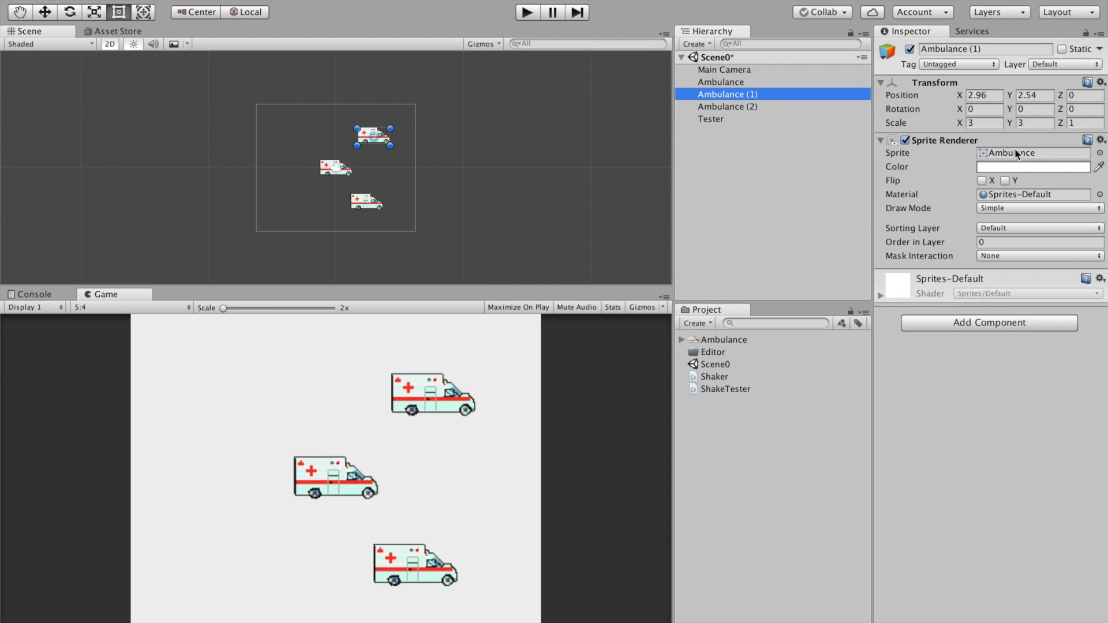
click(732, 351)
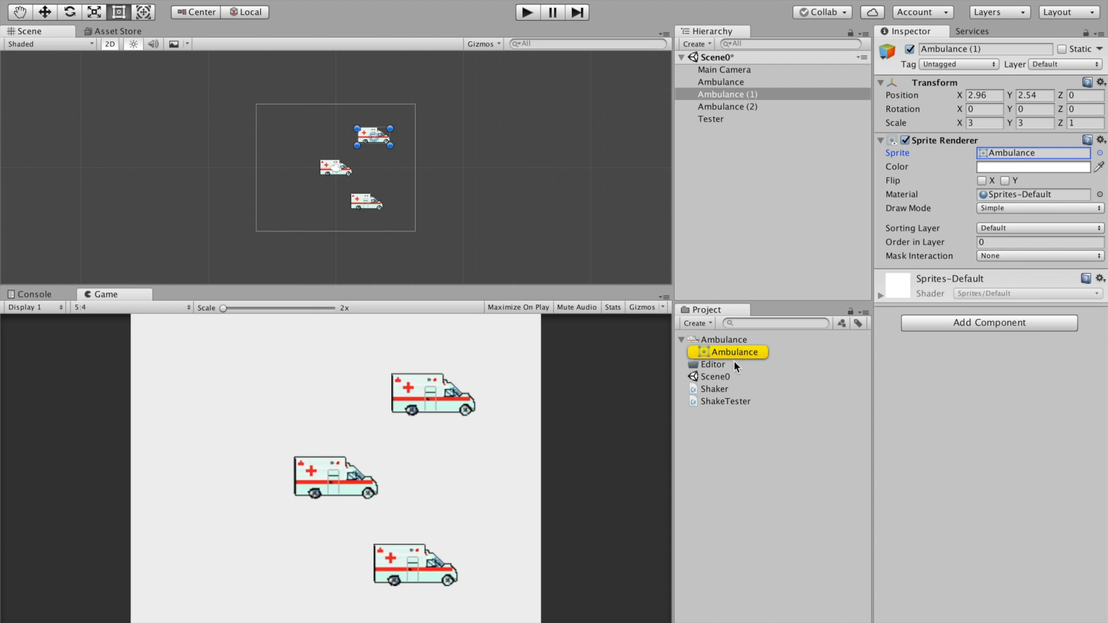
click(711, 119)
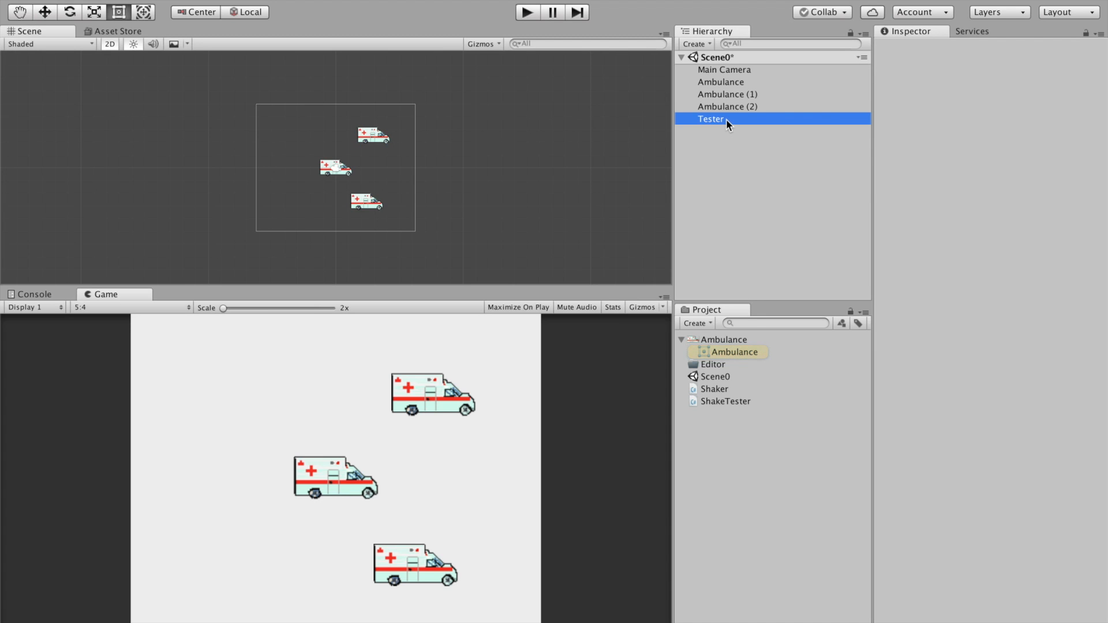
click(710, 119)
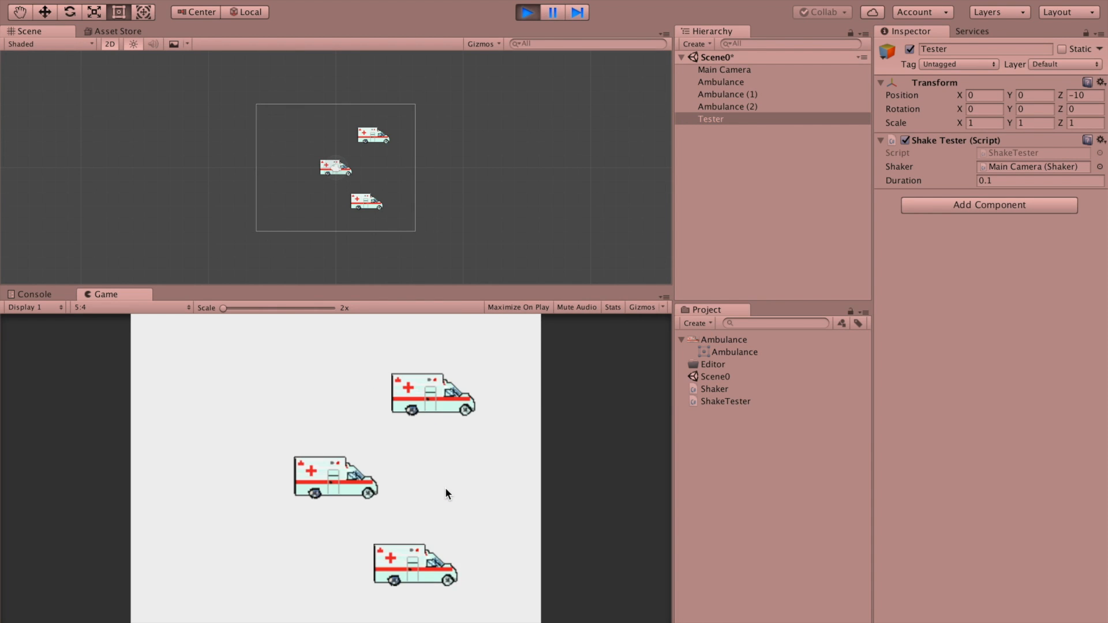
- Run the scene, focus the Game view to test the shake, and enter Duration 0.1
click(1032, 180)
text(2.16)
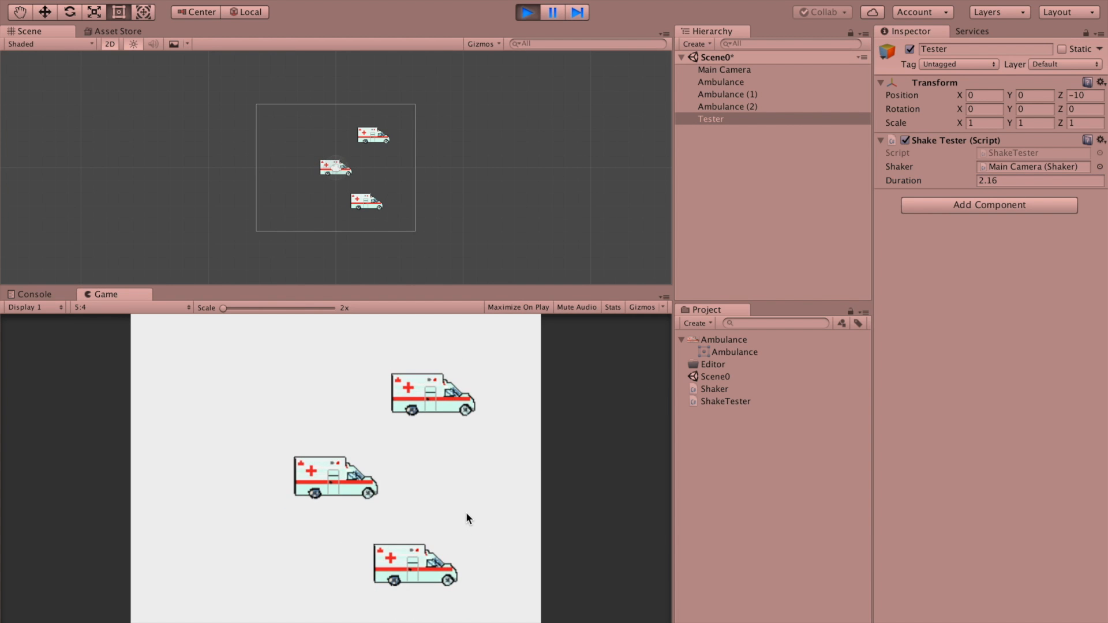
text(0.1)
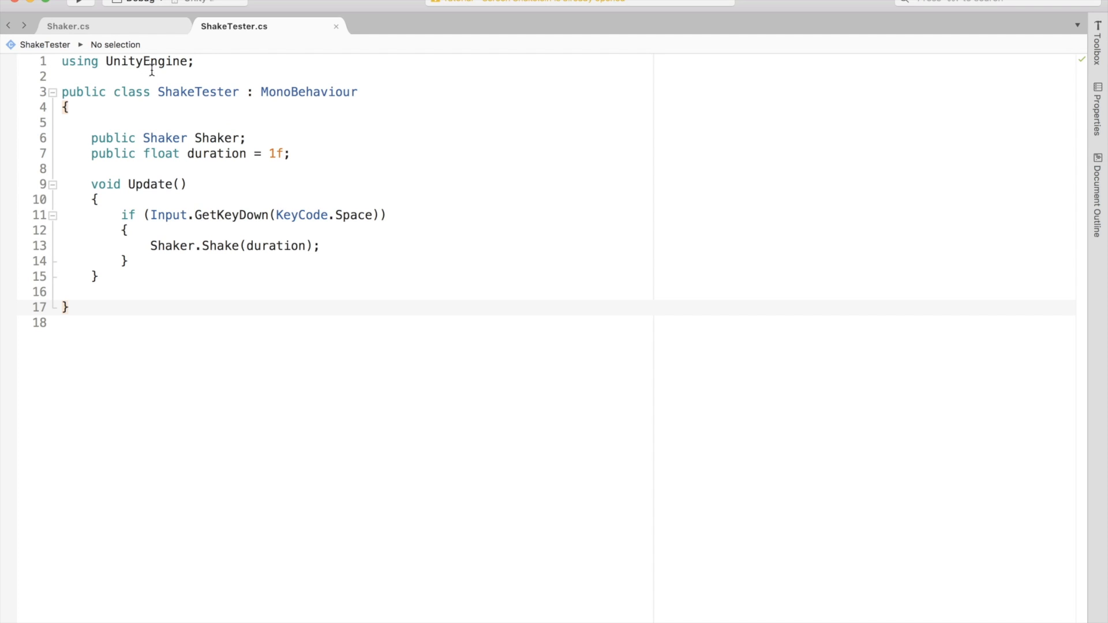
- Multiply the Random.Range offsets in DoShake by Intensity in Shaker.cs
click(68, 26)
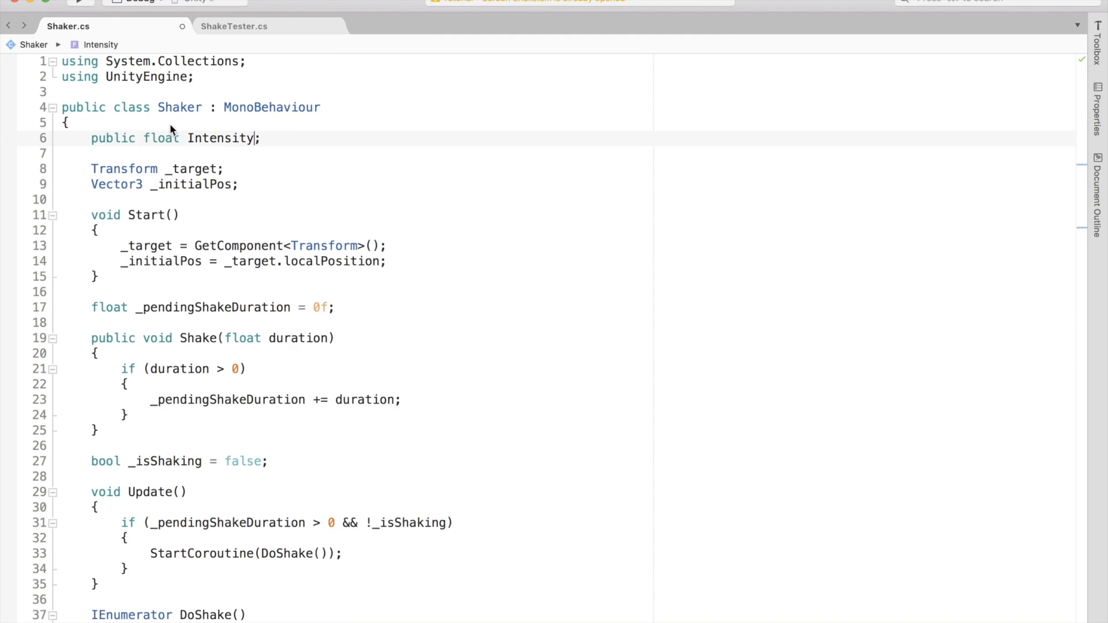
scroll(down, 3)
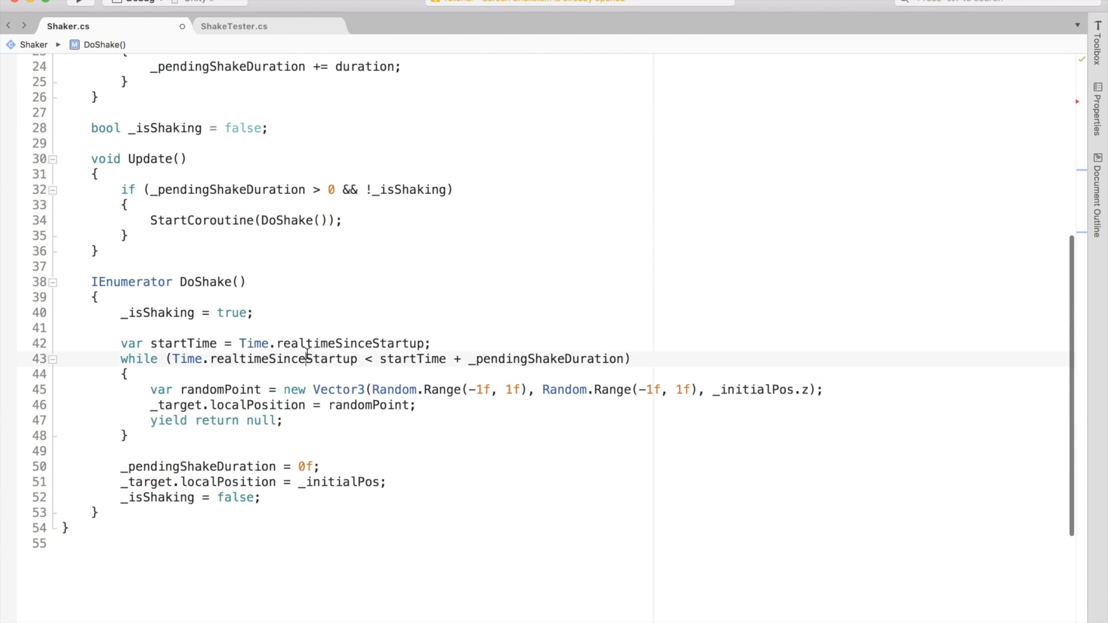
text(*Intensity)
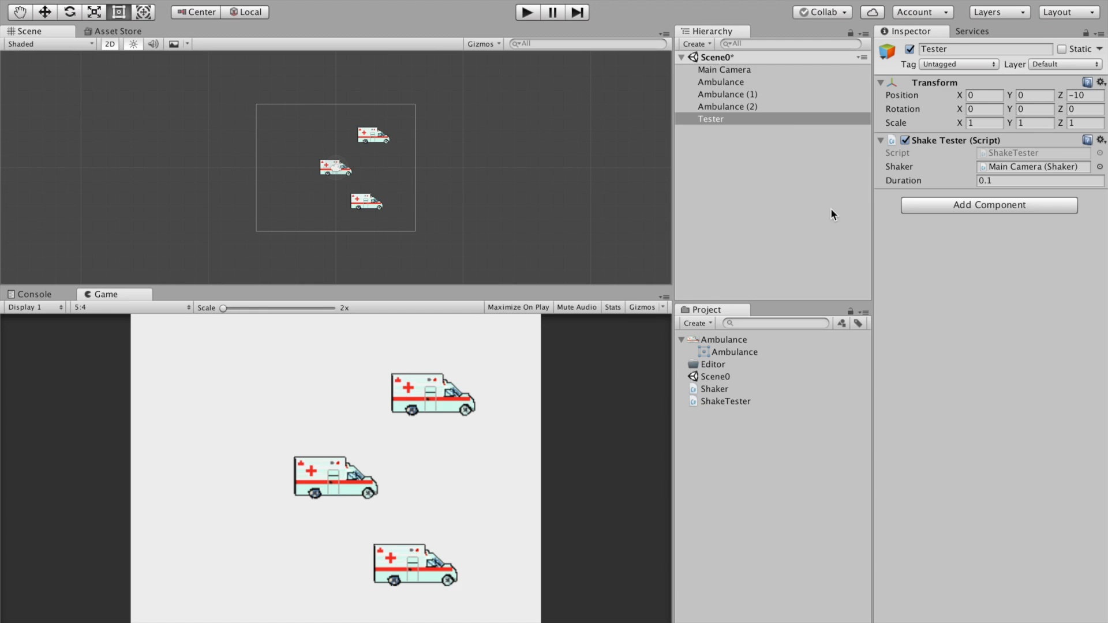
- Add a Shaker at 0.27 Intensity to the first Ambulance, assign it to Tester, and play
click(724, 69)
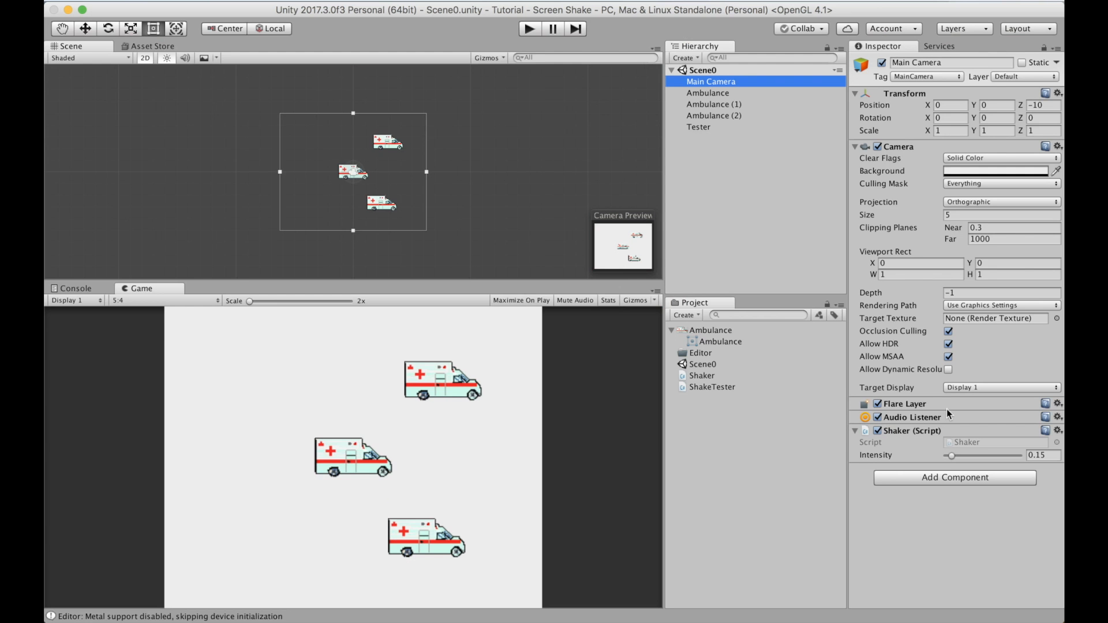
click(707, 92)
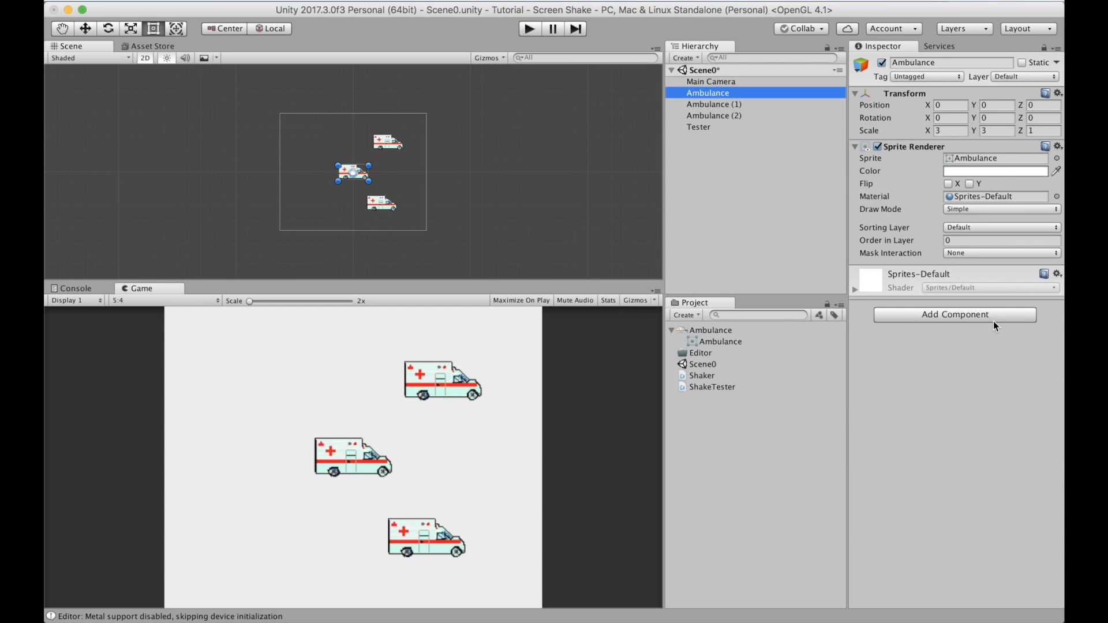
click(954, 315)
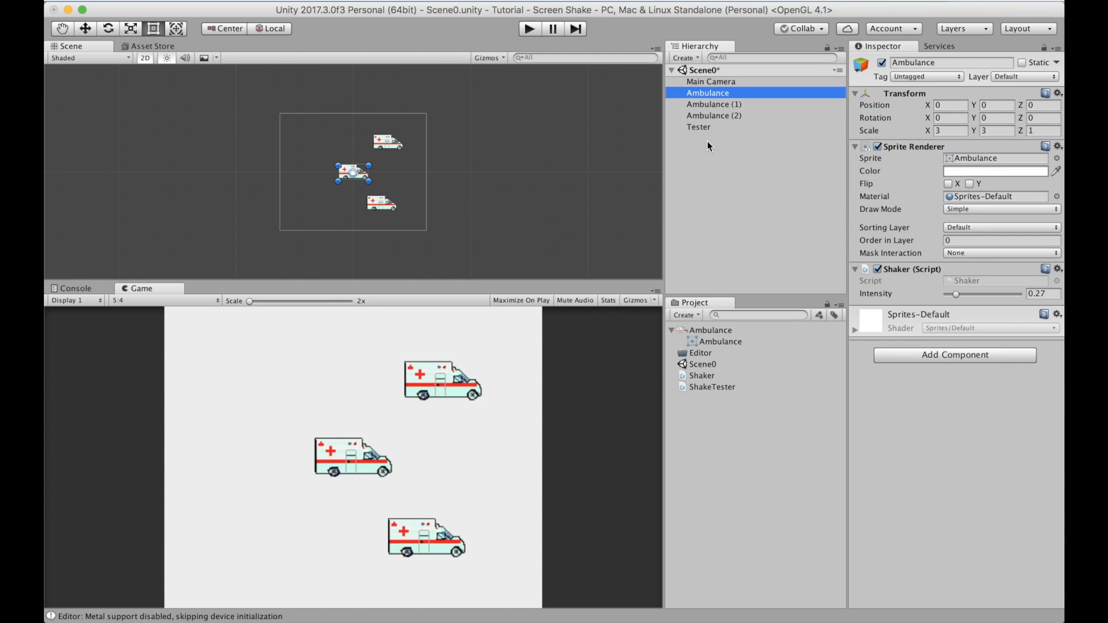
click(698, 127)
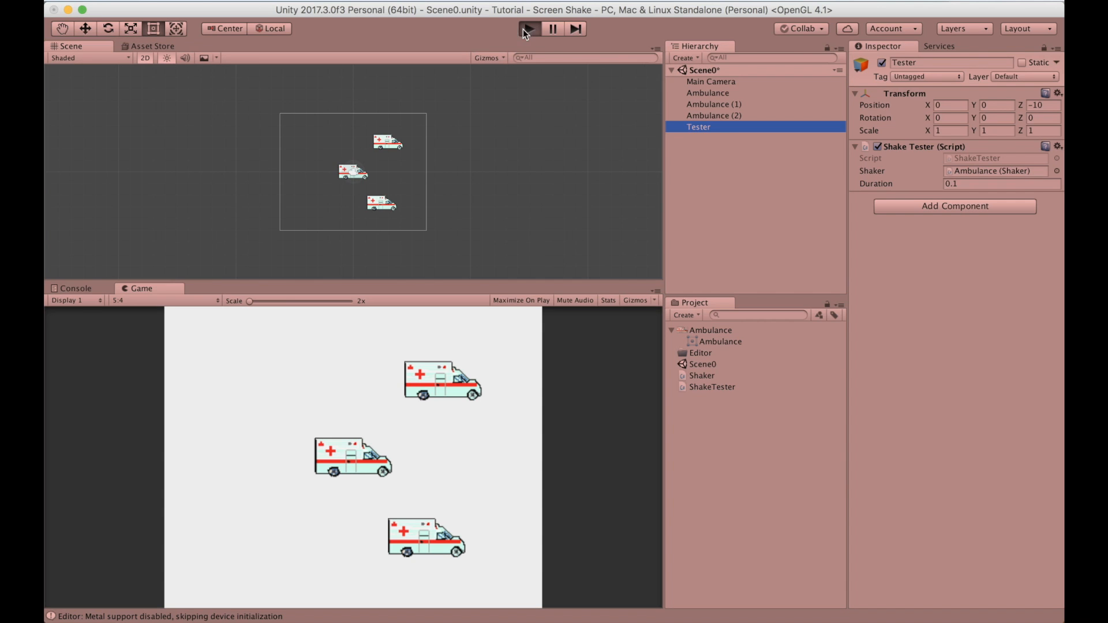
click(529, 28)
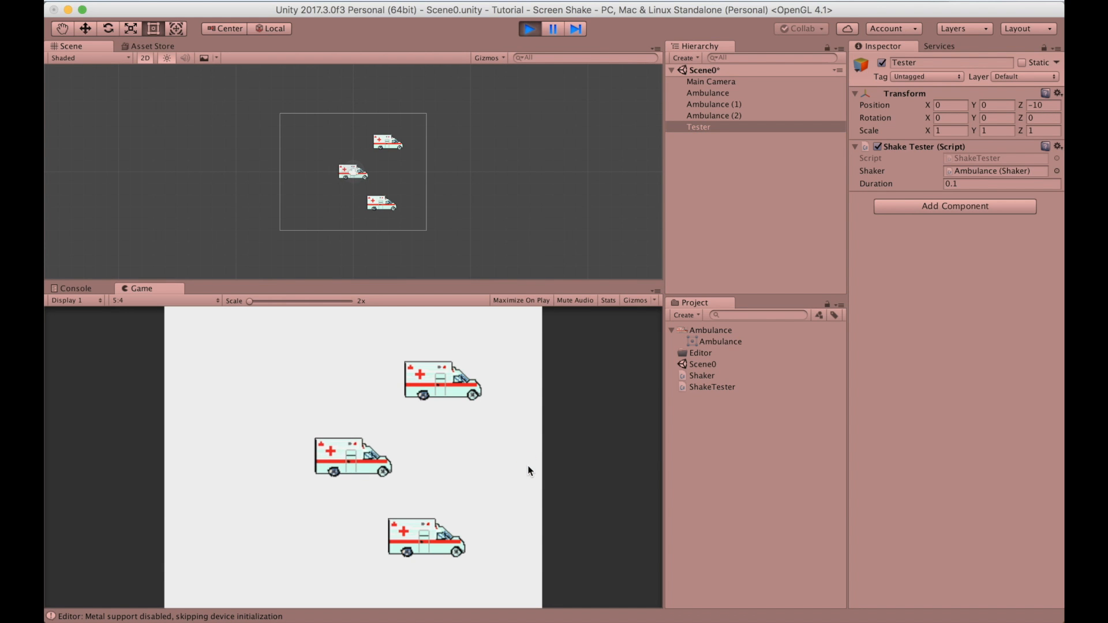